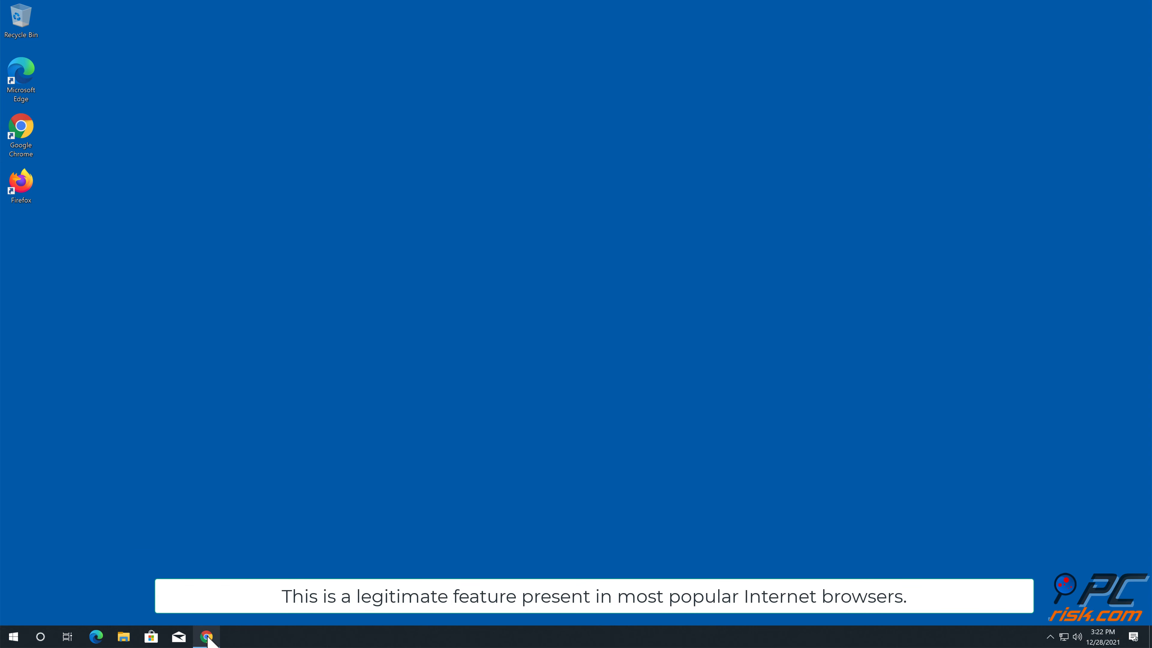
Allow profitedsurvey.online notifications, reload the survey page, and close the Chrome window
{"action": "left_click", "coordinate": [207, 636]}
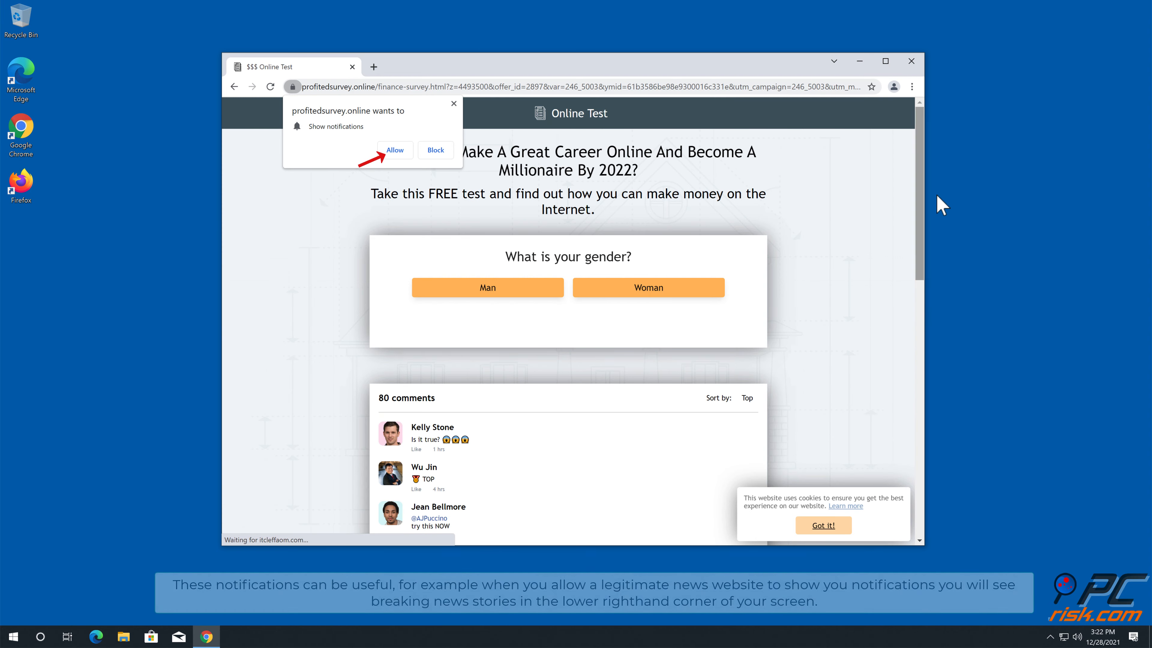
{"action": "mouse_move", "coordinate": [1016, 163]}
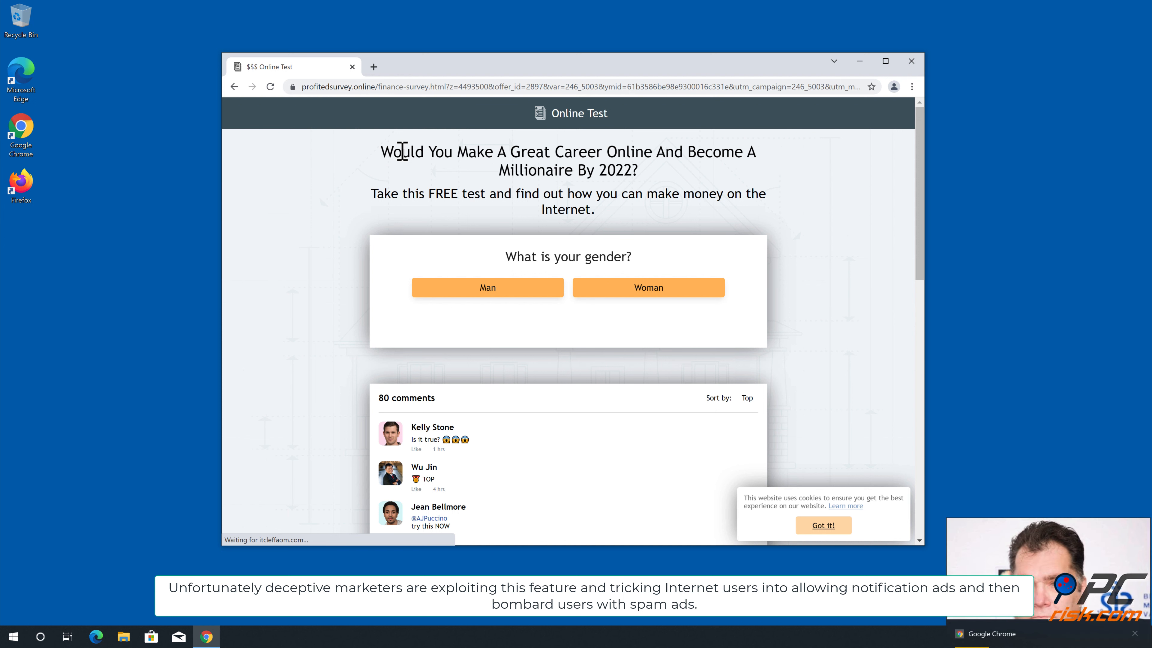
{"action": "left_click", "coordinate": [271, 86]}
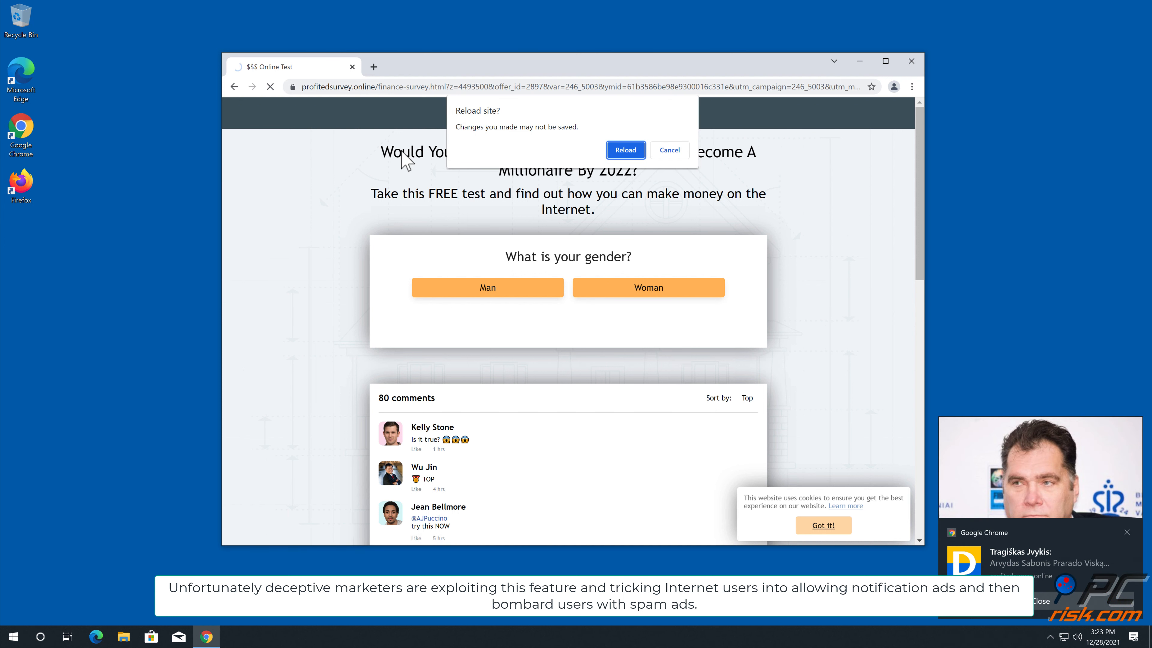
{"action": "left_click", "coordinate": [625, 149]}
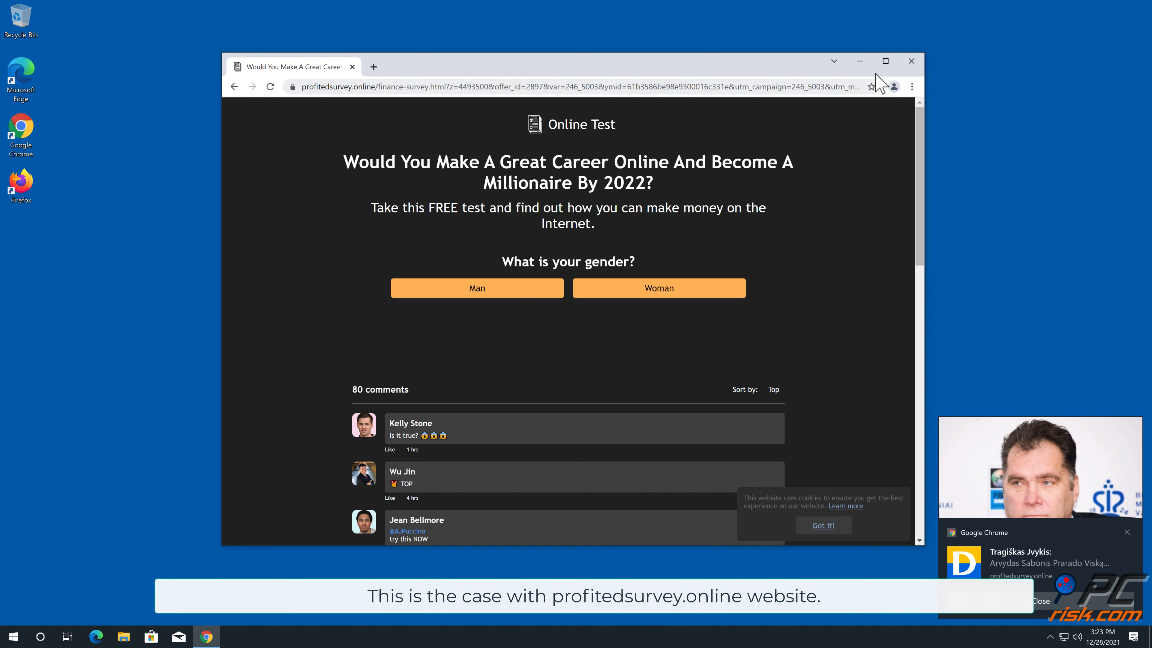
{"action": "left_click", "coordinate": [911, 61]}
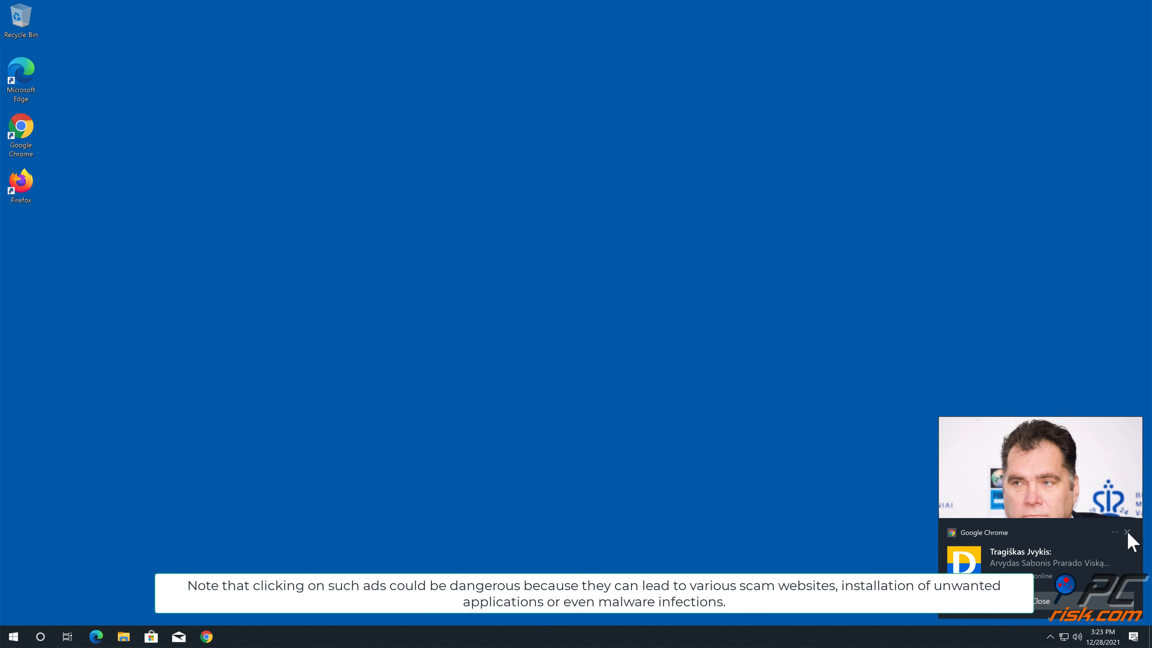
Dismiss the spam Chrome notification toast from the Windows desktop
{"action": "left_click", "coordinate": [1126, 532]}
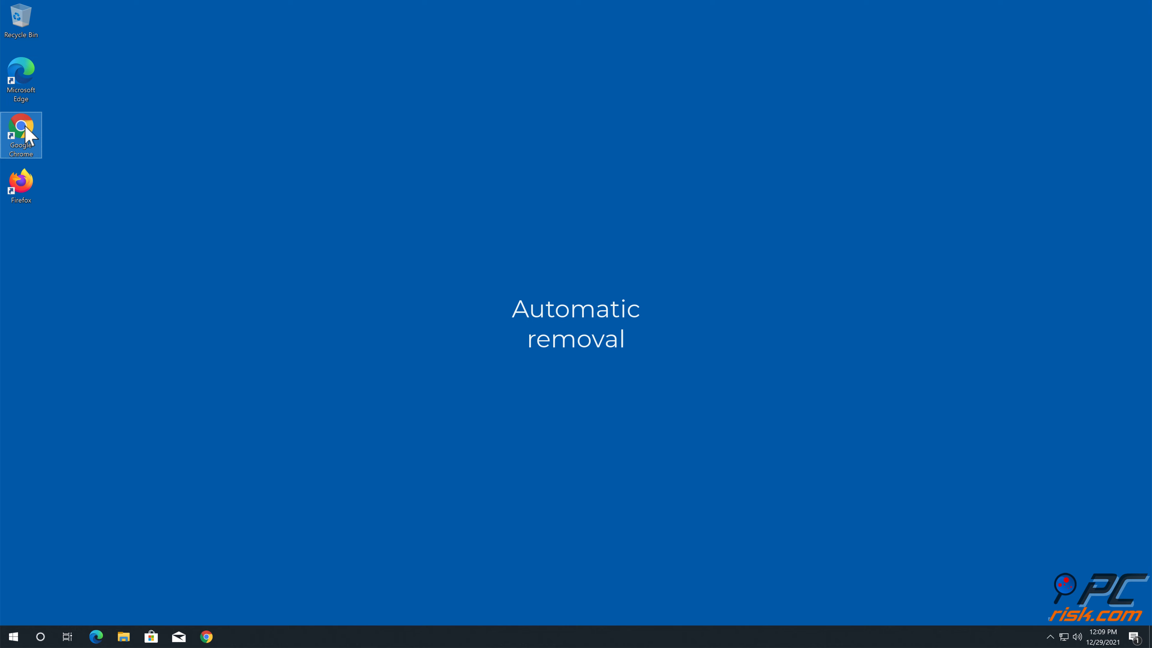
Go to combocleaner.com in Chrome and start the Combo Cleaner download and installer
{"action": "double_click", "coordinate": [21, 130]}
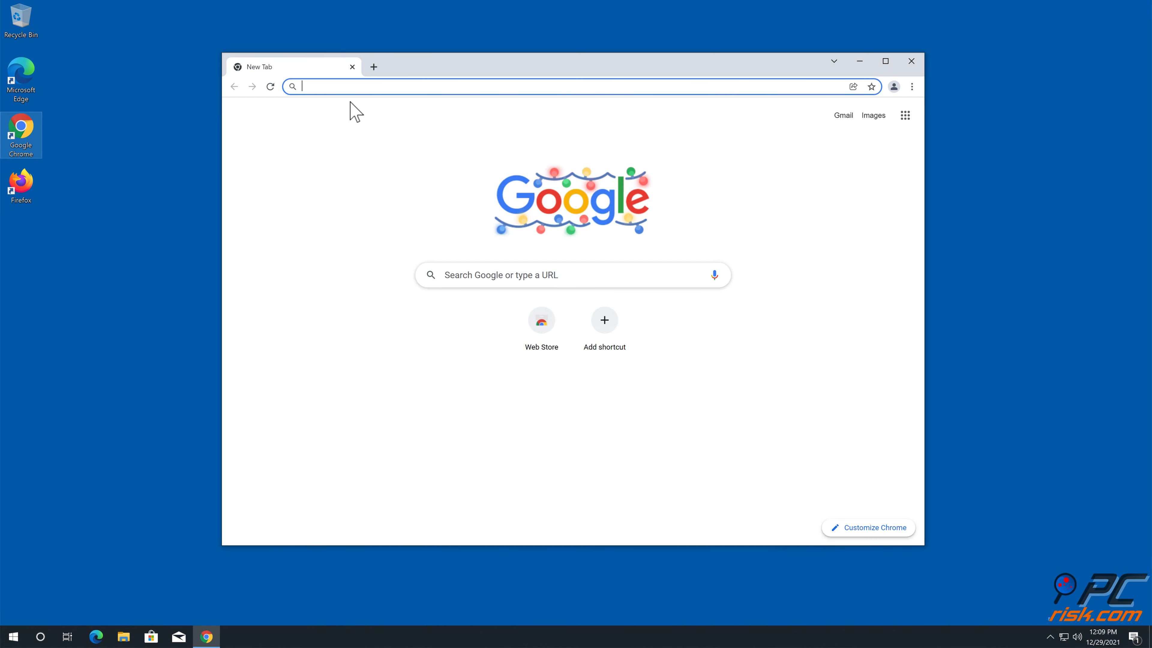
{"action": "type", "text": "www.com"}
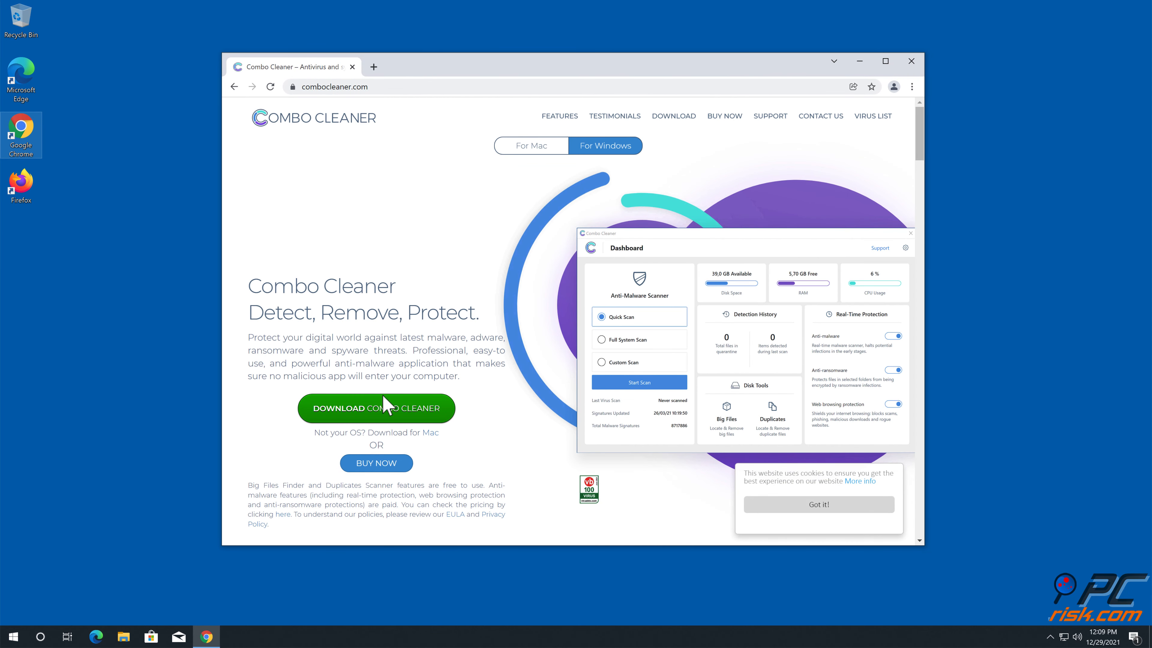
{"action": "left_click", "coordinate": [376, 407]}
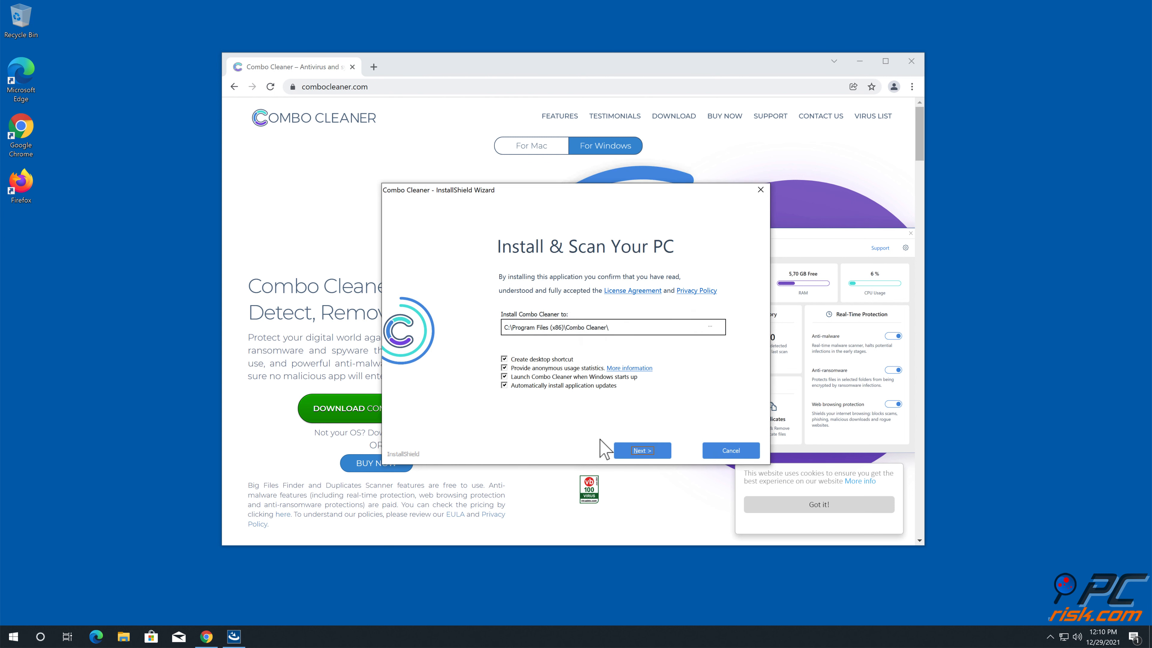
Install Combo Cleaner to the default folder and finish with 'Launch Combo Cleaner' checked
{"action": "left_click", "coordinate": [641, 449]}
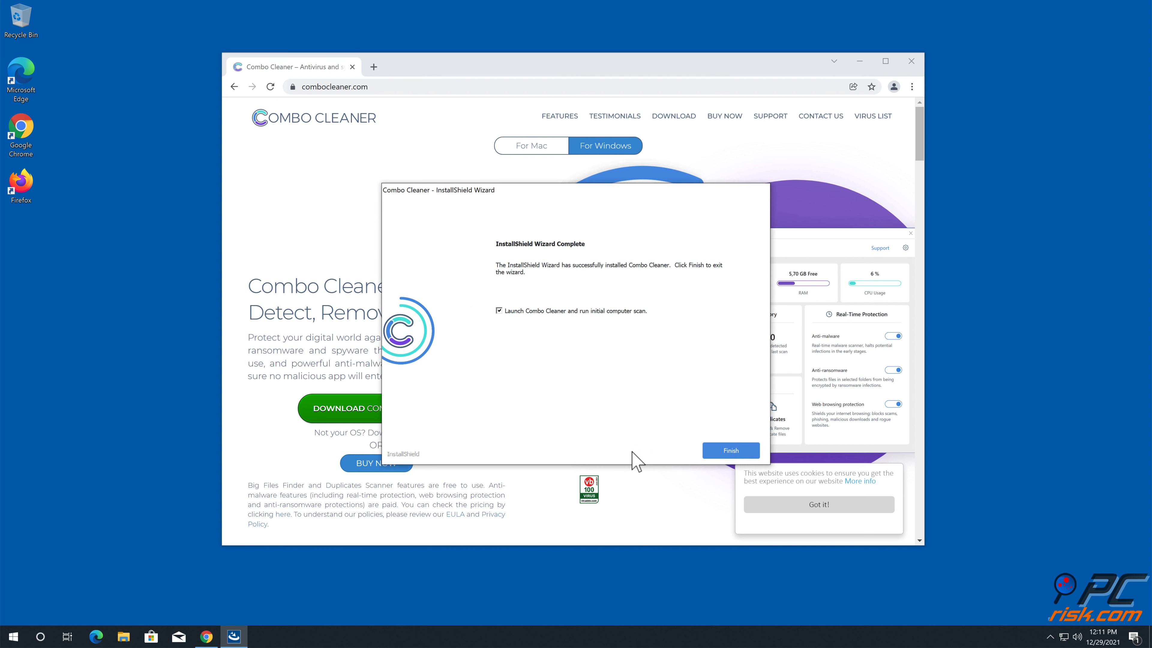
{"action": "left_click", "coordinate": [729, 449]}
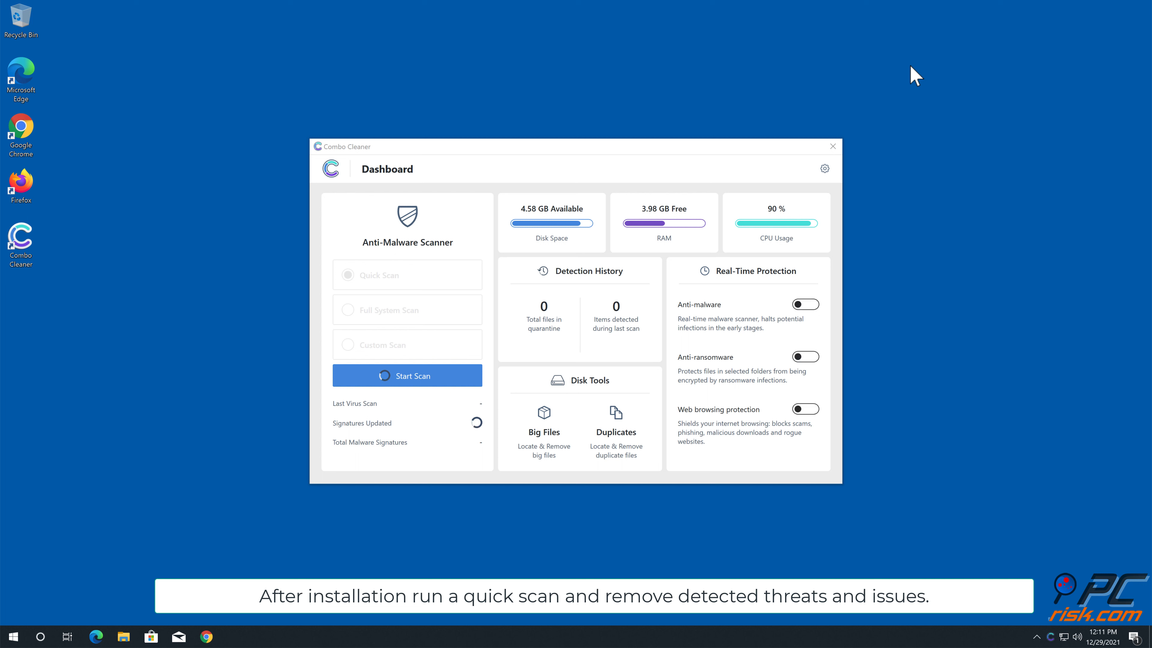
Scan with Combo Cleaner, quarantine the profitedsurvey.online Ads item, and confirm the summary
{"action": "left_click", "coordinate": [406, 375]}
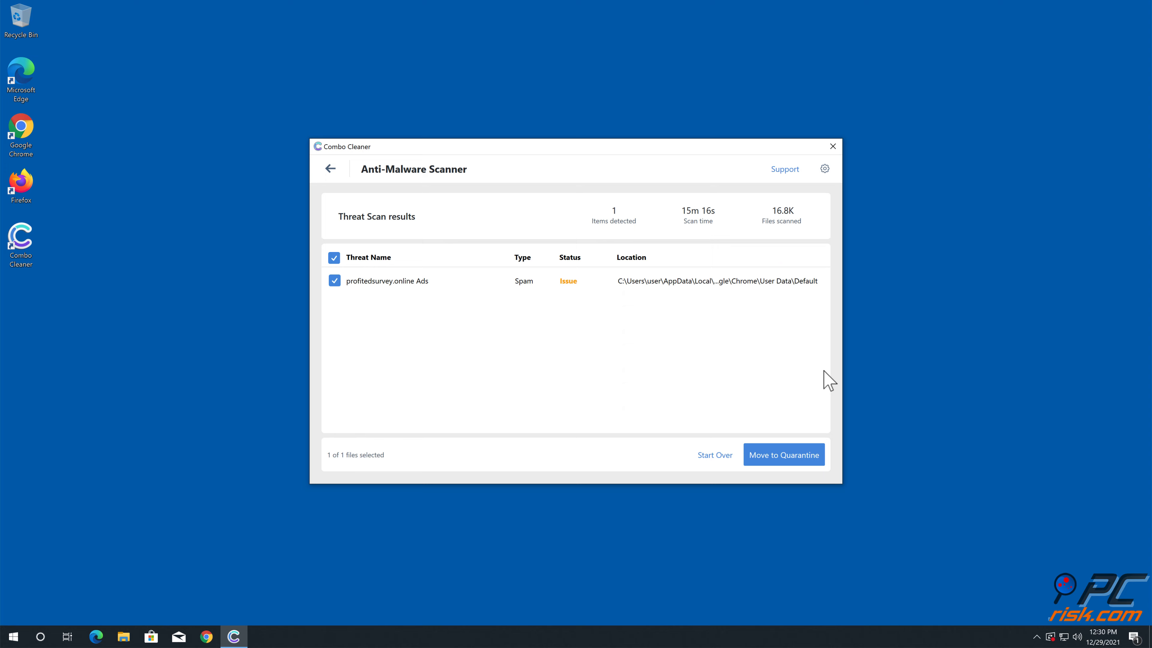
{"action": "left_click", "coordinate": [783, 455]}
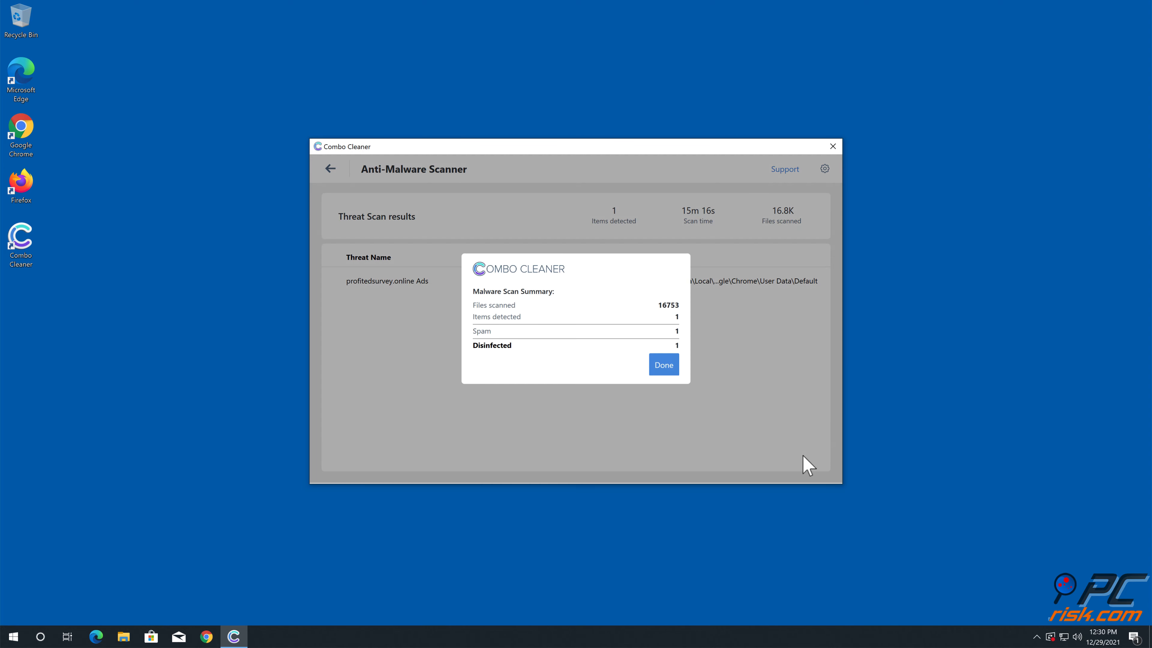
{"action": "left_click", "coordinate": [662, 364]}
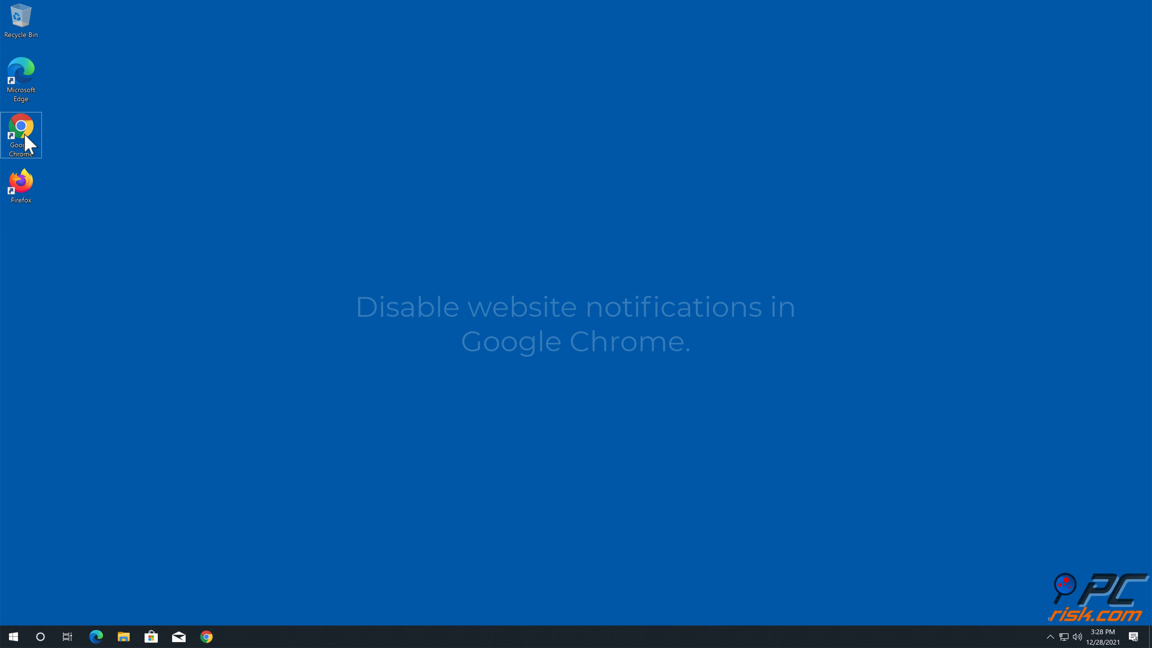
Launch Chrome and reach its Settings page via the three-dot menu
{"action": "double_click", "coordinate": [21, 135]}
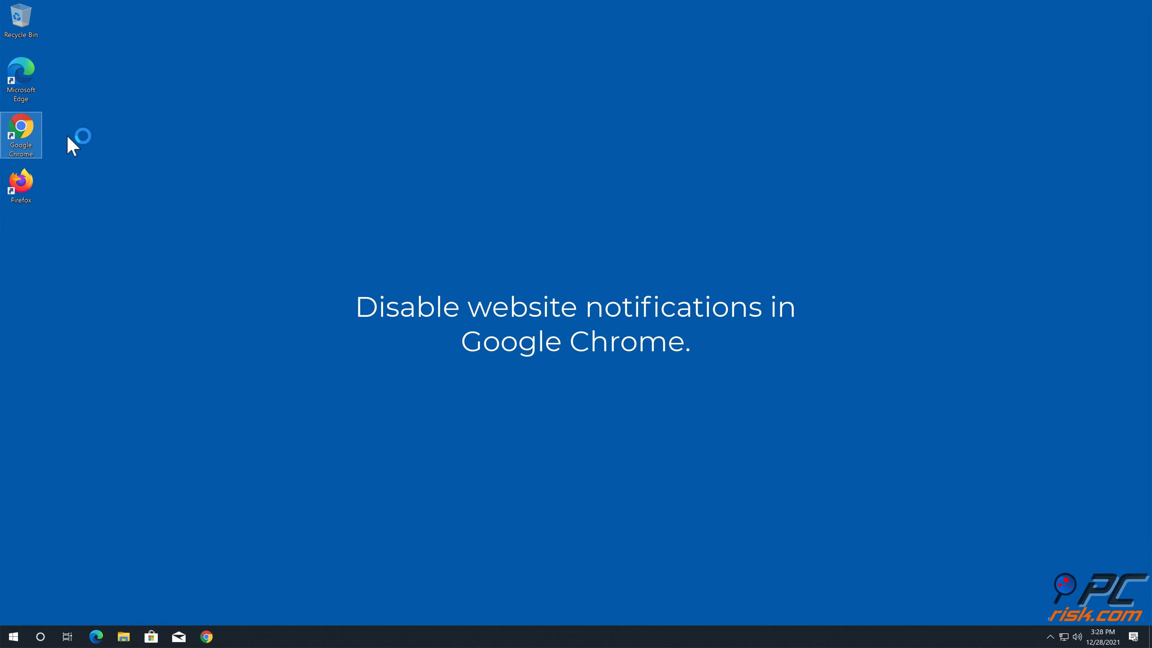
{"action": "double_click", "coordinate": [22, 135]}
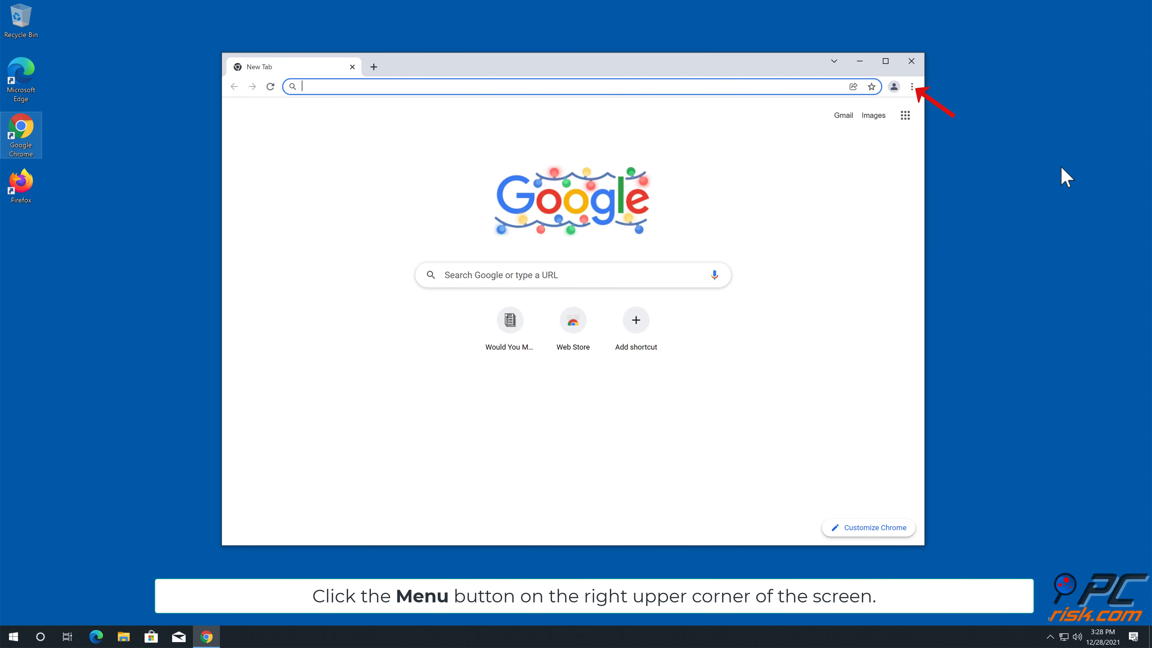
{"action": "left_click", "coordinate": [913, 85]}
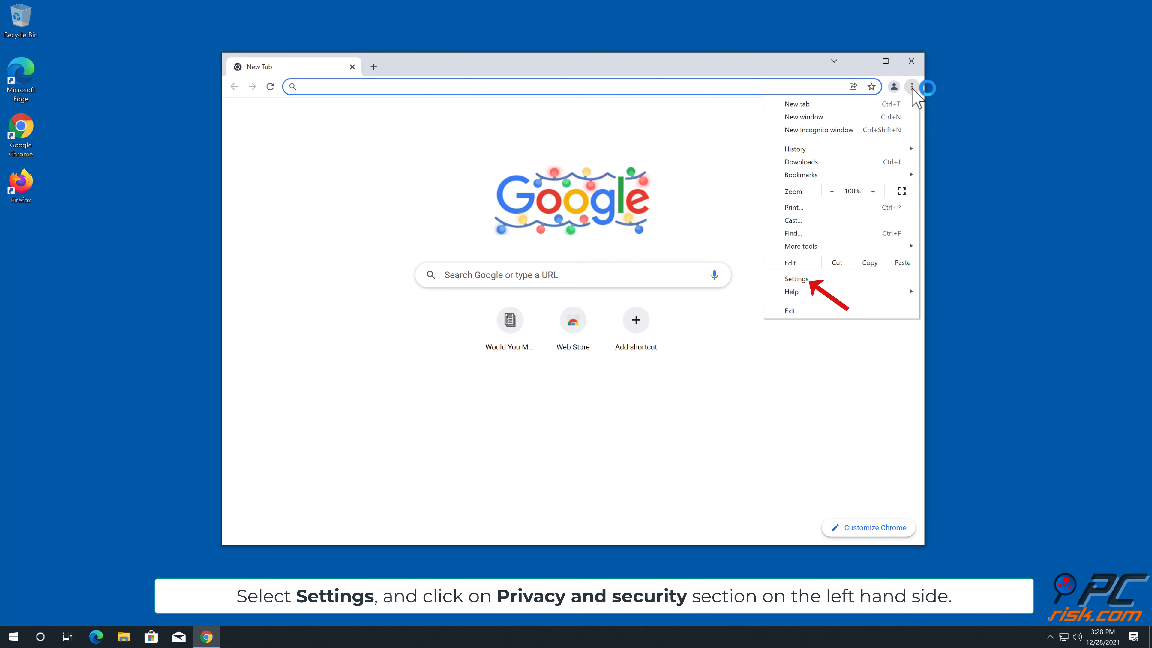
{"action": "left_click", "coordinate": [796, 278]}
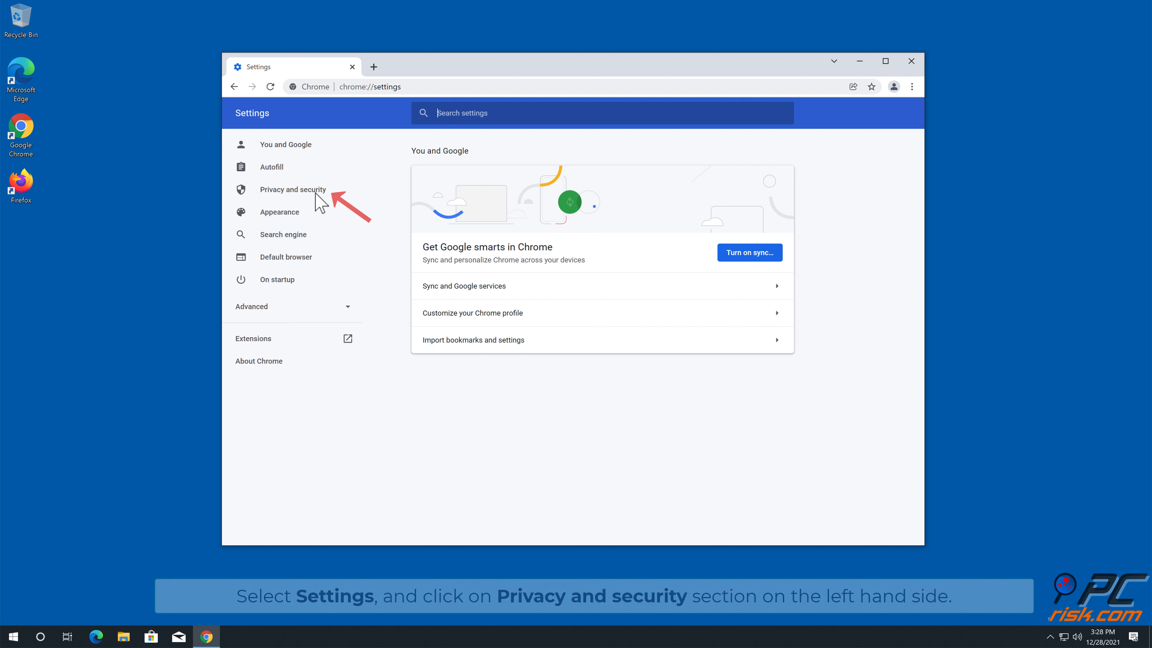
In Privacy and security > Site Settings > Notifications, remove profitedsurvey.online's permission and close Chrome
{"action": "left_click", "coordinate": [292, 189]}
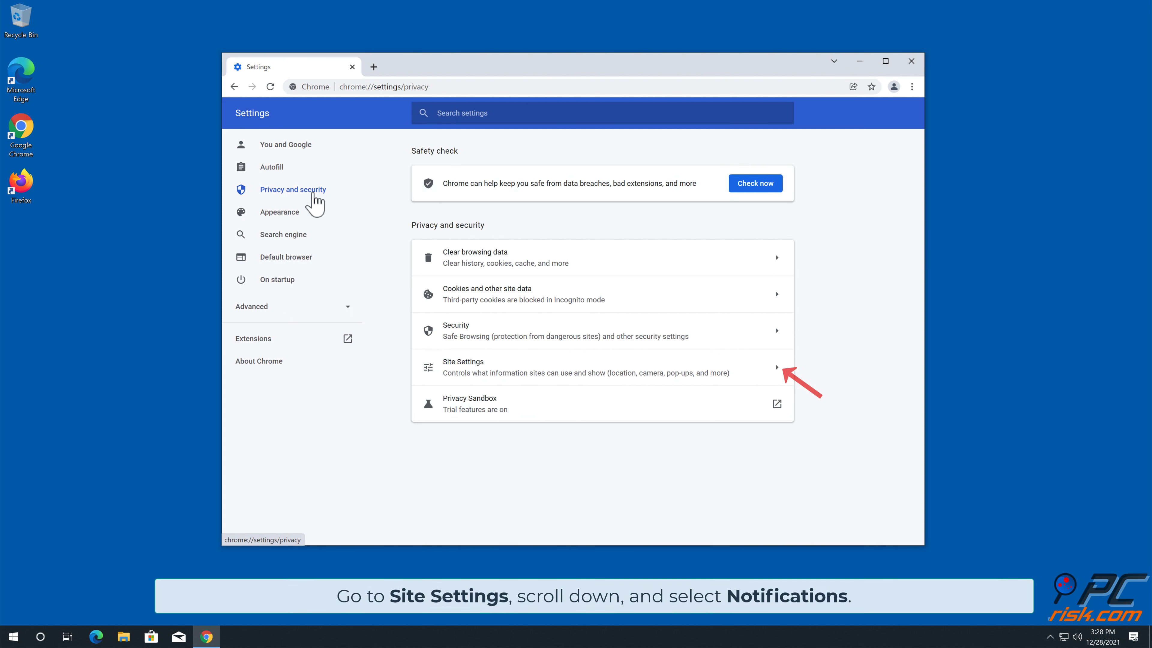
{"action": "mouse_move", "coordinate": [367, 225]}
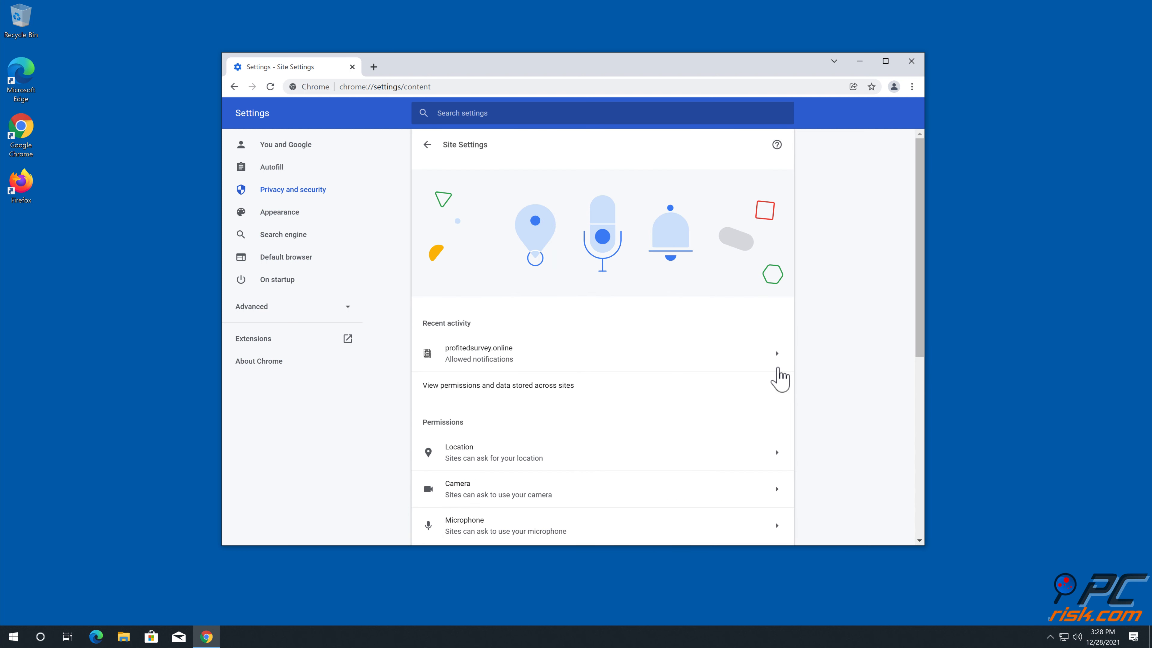
{"action": "scroll", "scroll_direction": "down", "scroll_amount": 3}
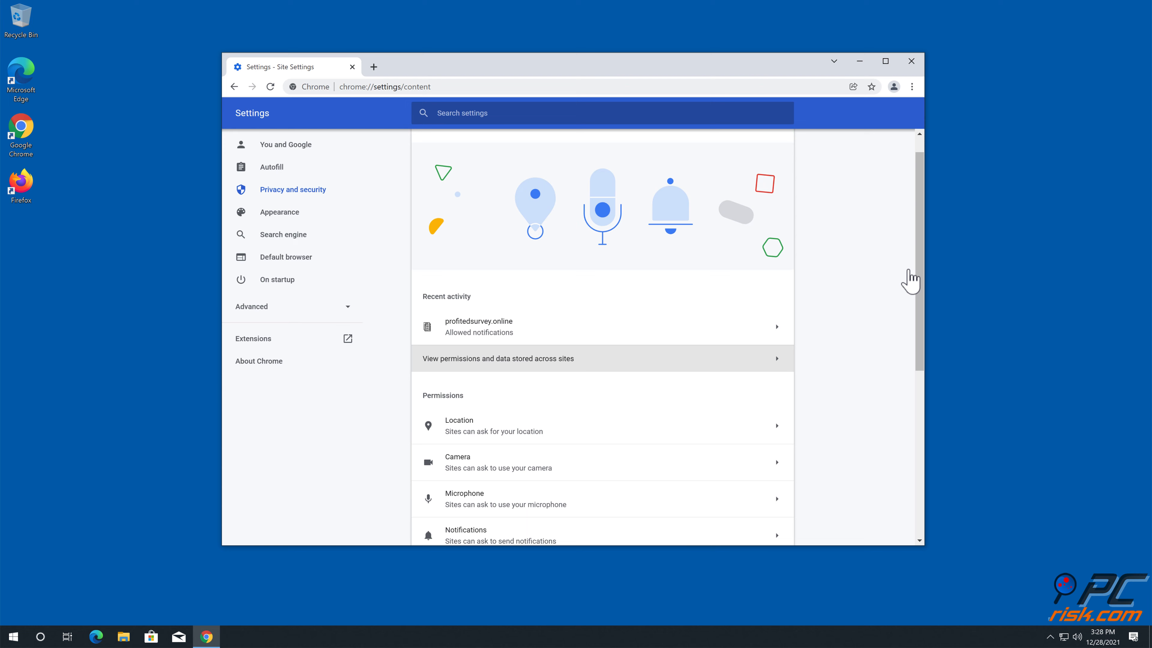
{"action": "scroll", "scroll_direction": "down", "scroll_amount": 3}
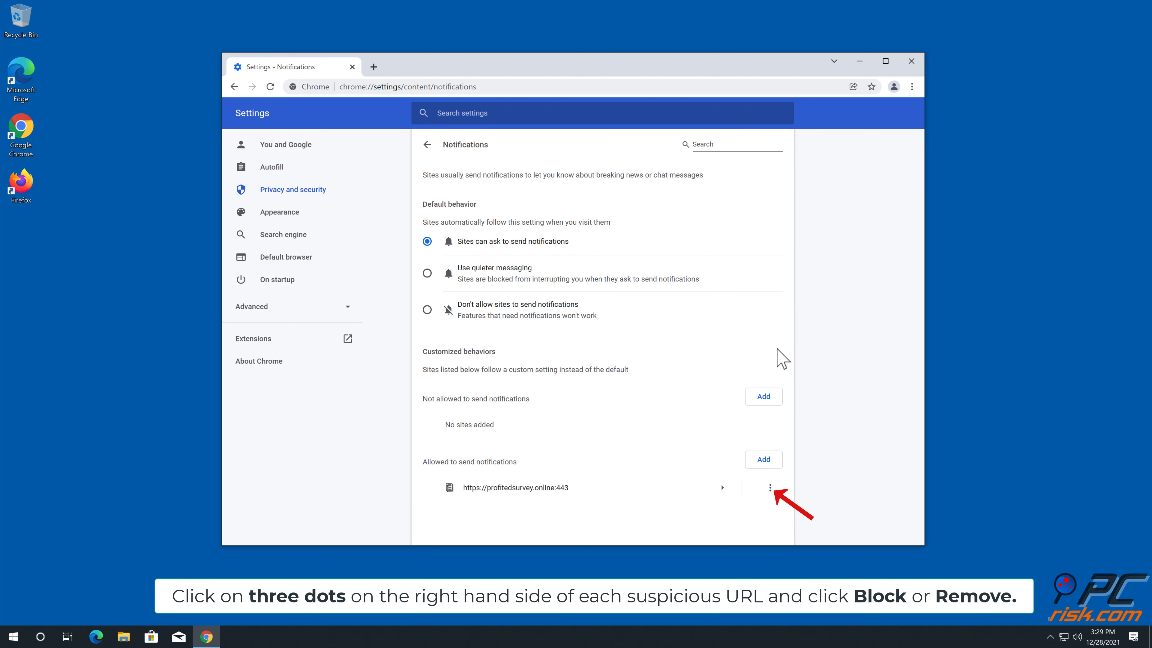
{"action": "left_click", "coordinate": [789, 487]}
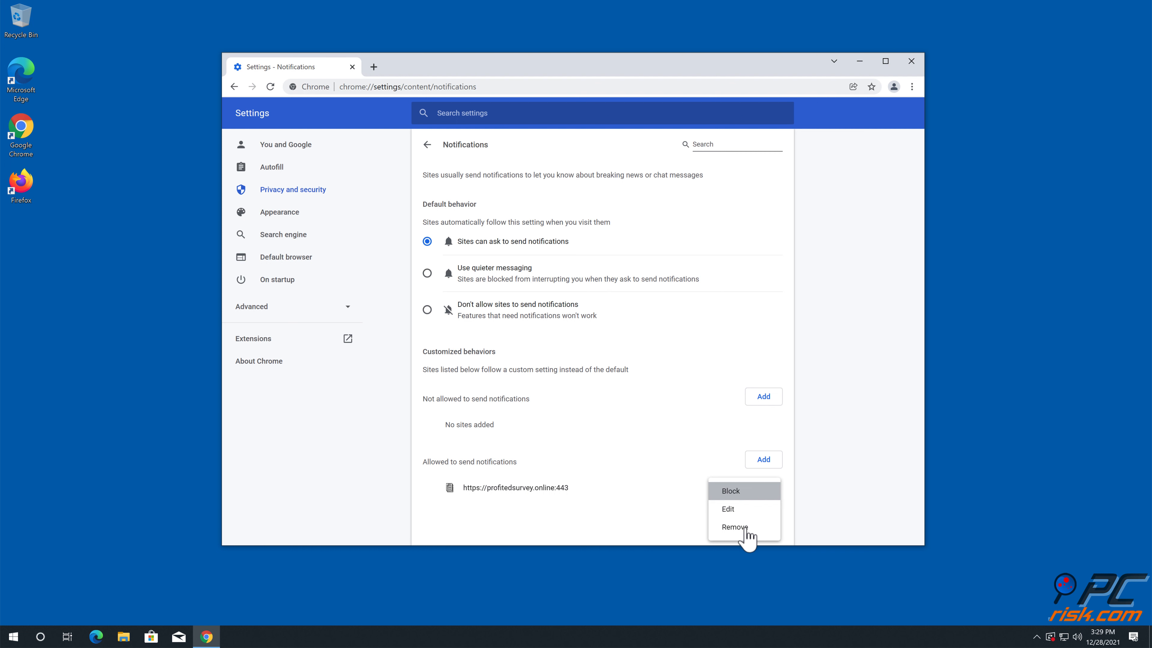
{"action": "left_click", "coordinate": [733, 526]}
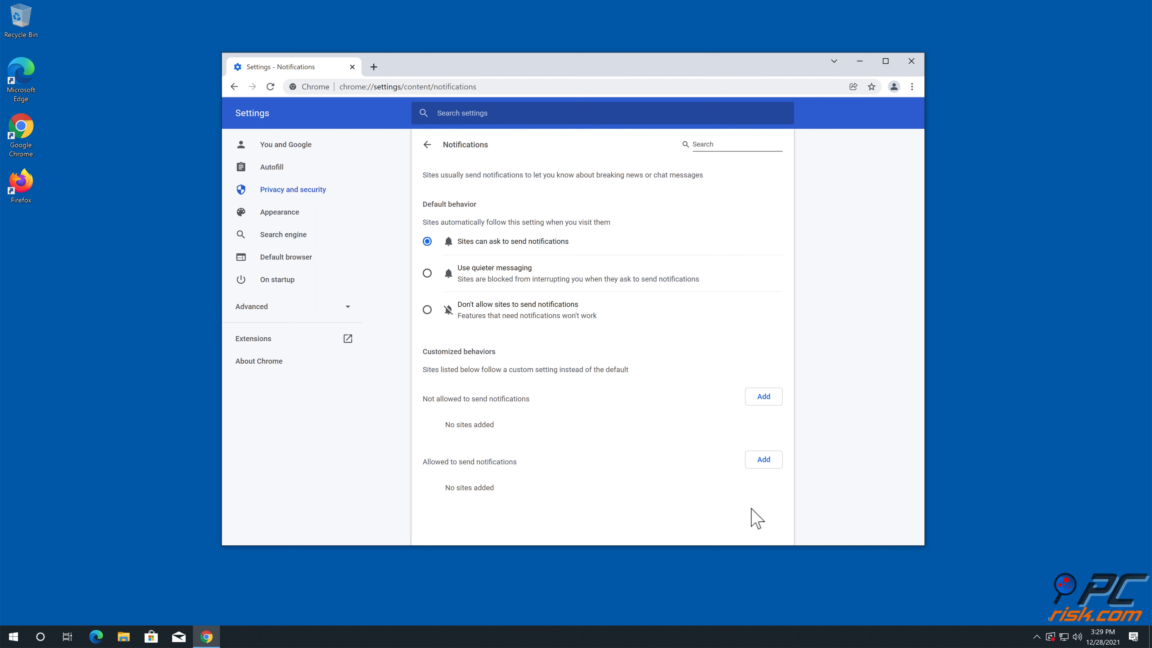
{"action": "left_click", "coordinate": [910, 61]}
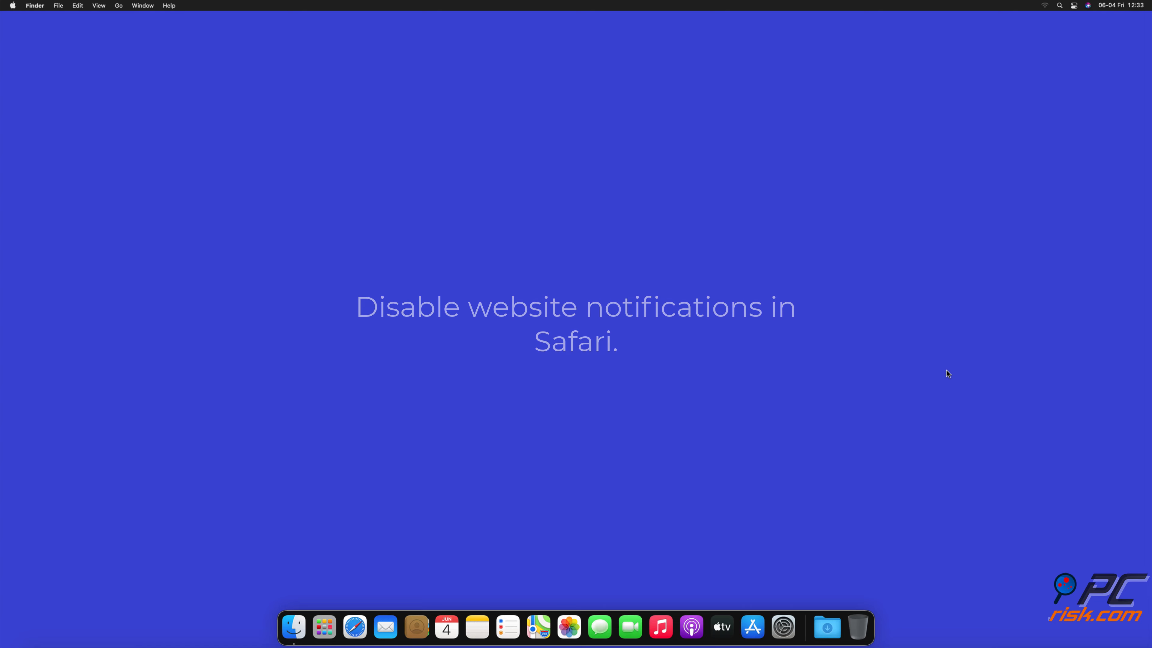
Launch Safari and reach the Websites > Notifications list in Preferences
{"action": "left_click", "coordinate": [355, 628]}
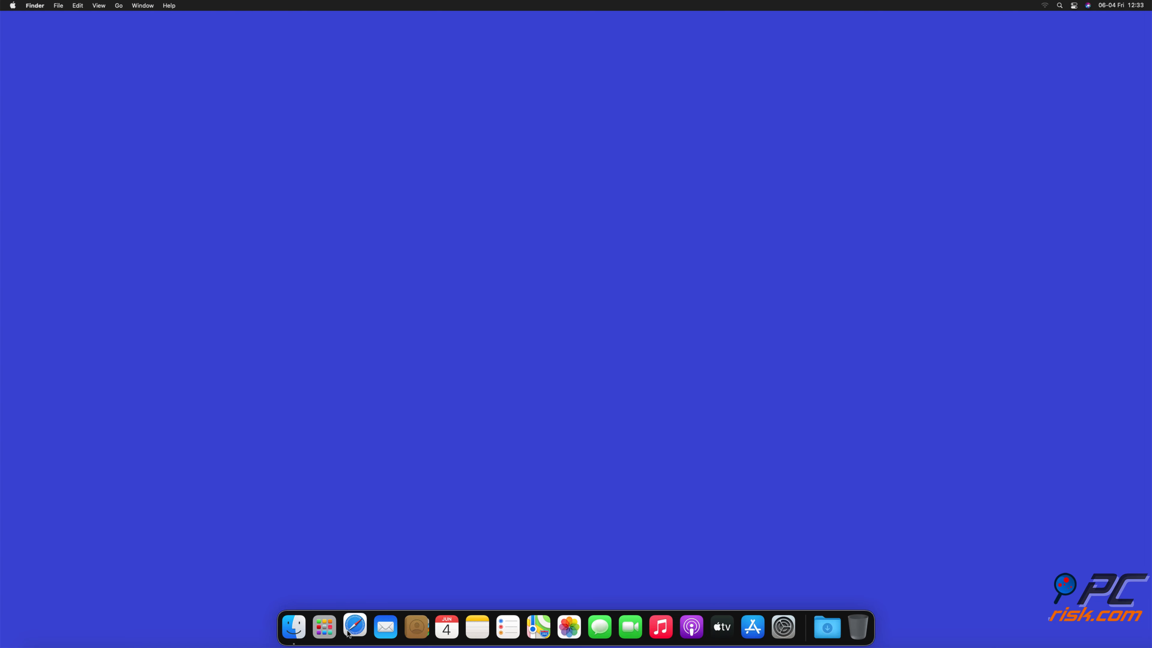
{"action": "left_click", "coordinate": [355, 626]}
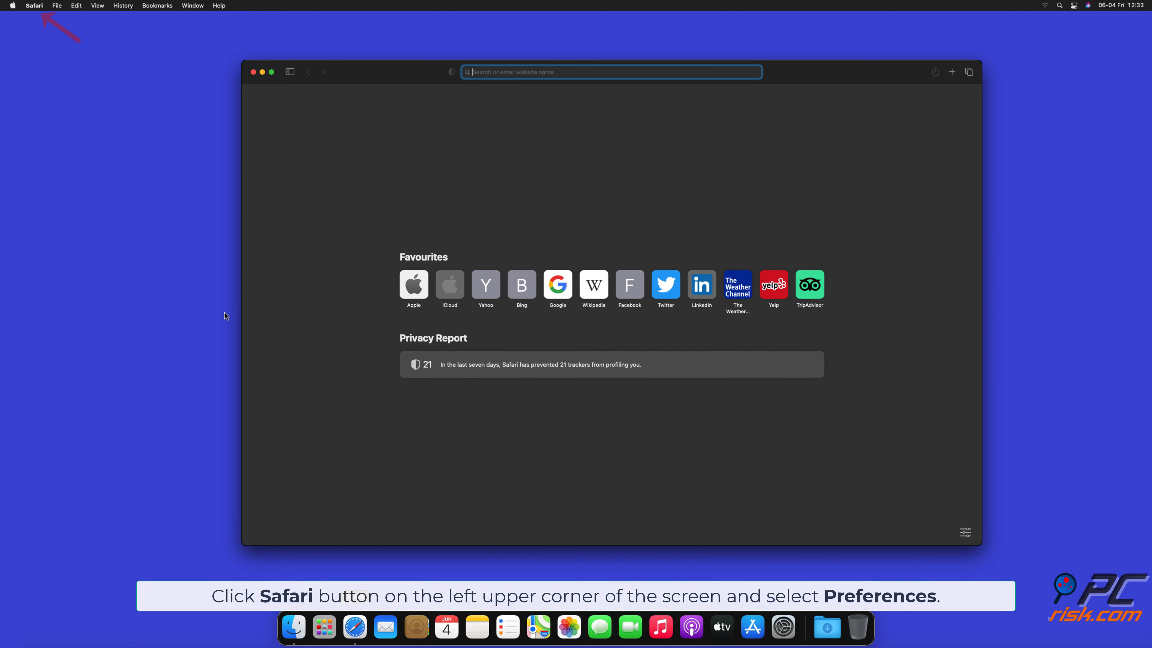
{"action": "mouse_move", "coordinate": [35, 10]}
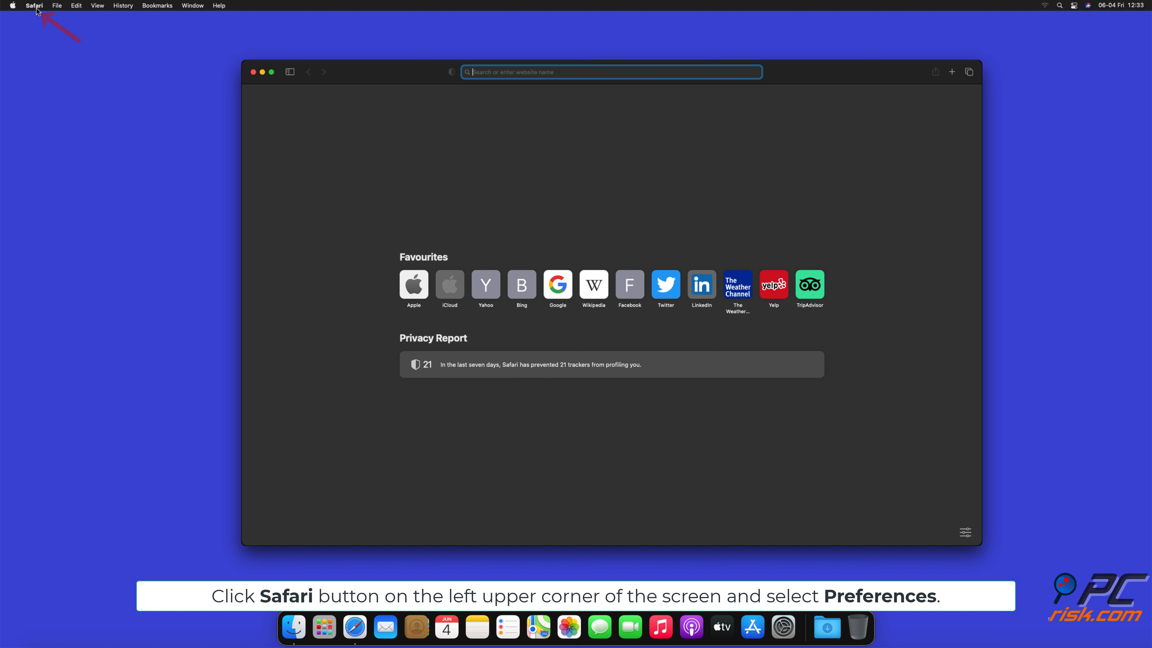
{"action": "left_click", "coordinate": [34, 6]}
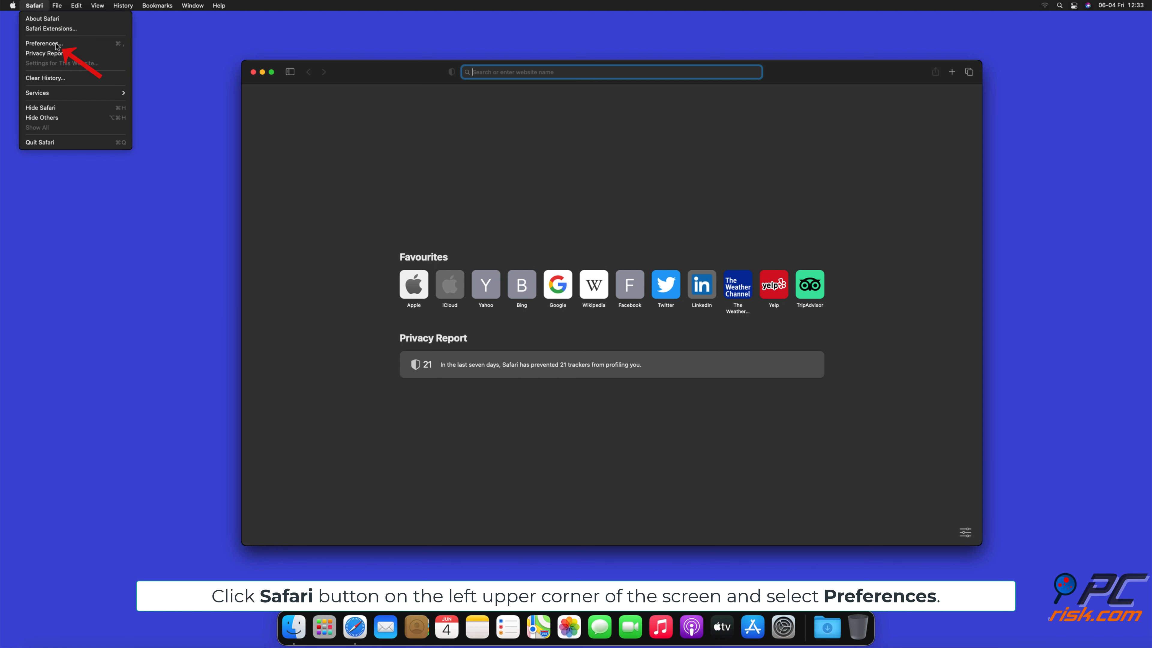
{"action": "left_click", "coordinate": [42, 43]}
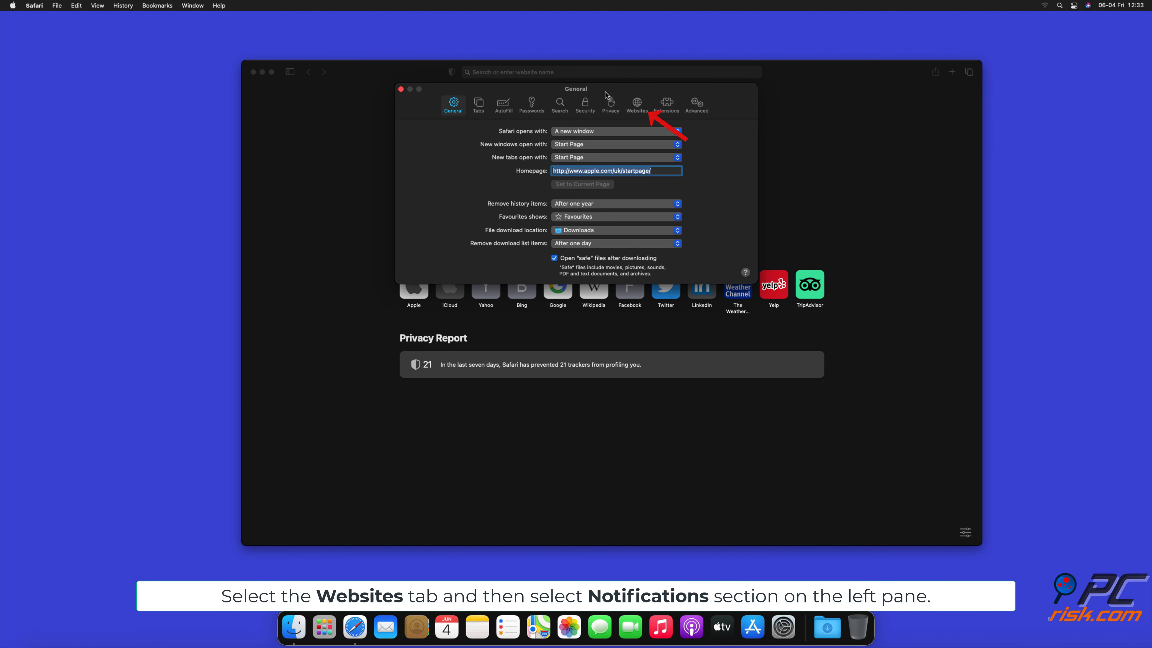
{"action": "left_click", "coordinate": [636, 103]}
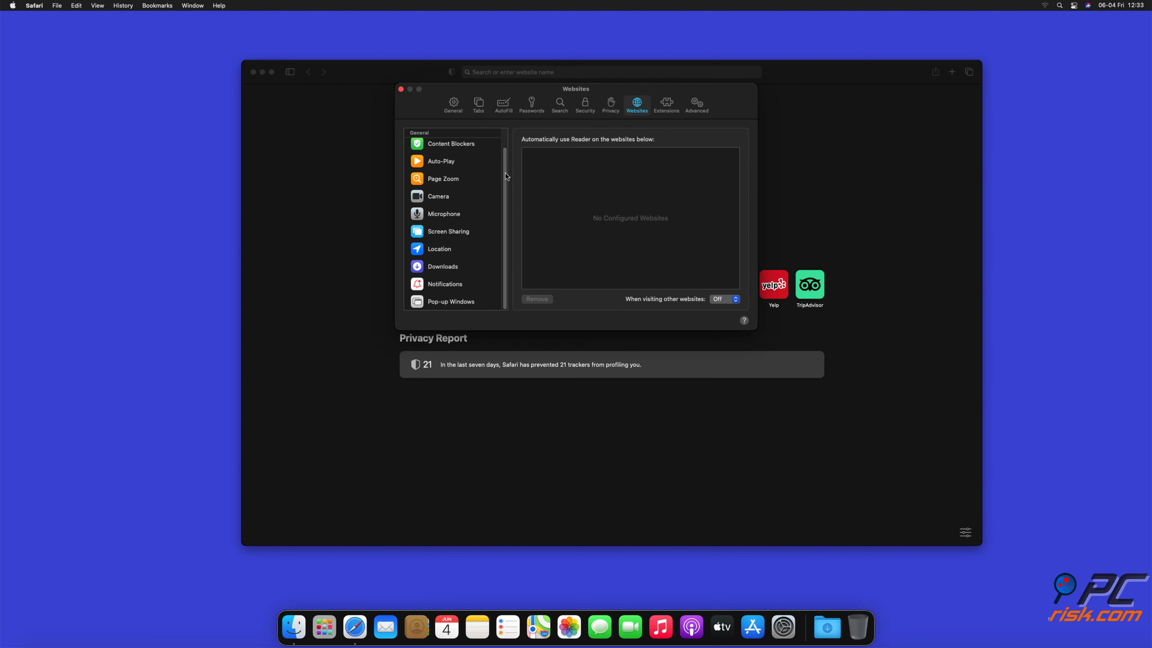
{"action": "left_click", "coordinate": [444, 284]}
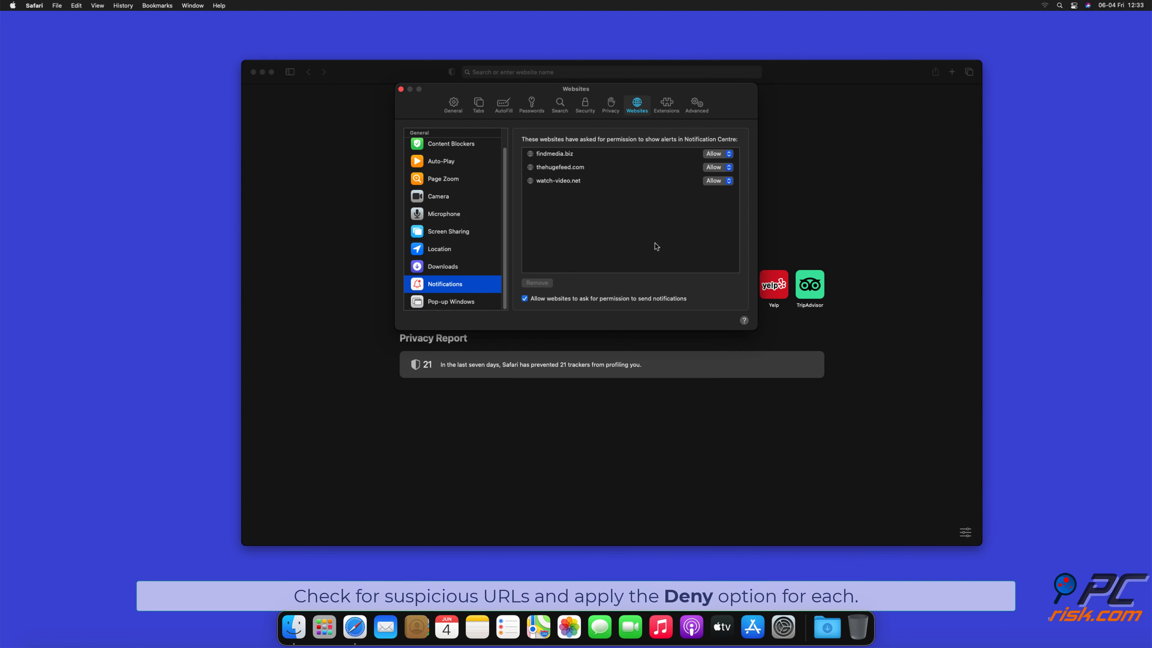
Set findmedia.biz and watch-video.net notifications to Deny and close the Preferences window
{"action": "left_click", "coordinate": [716, 153]}
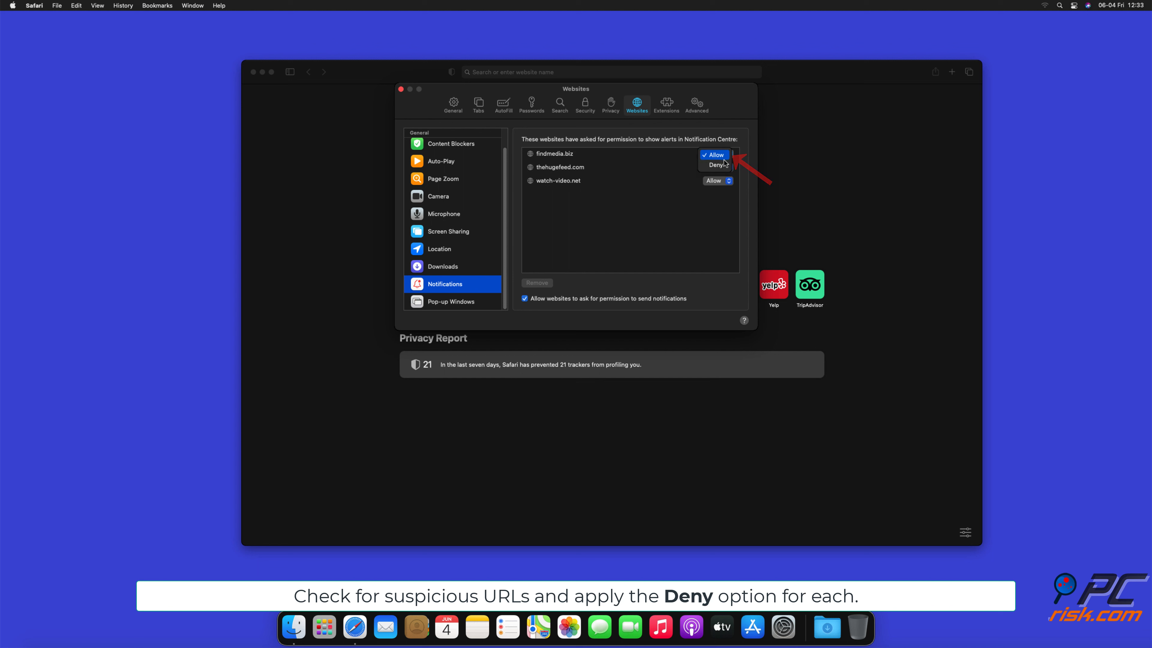
{"action": "left_click", "coordinate": [720, 164]}
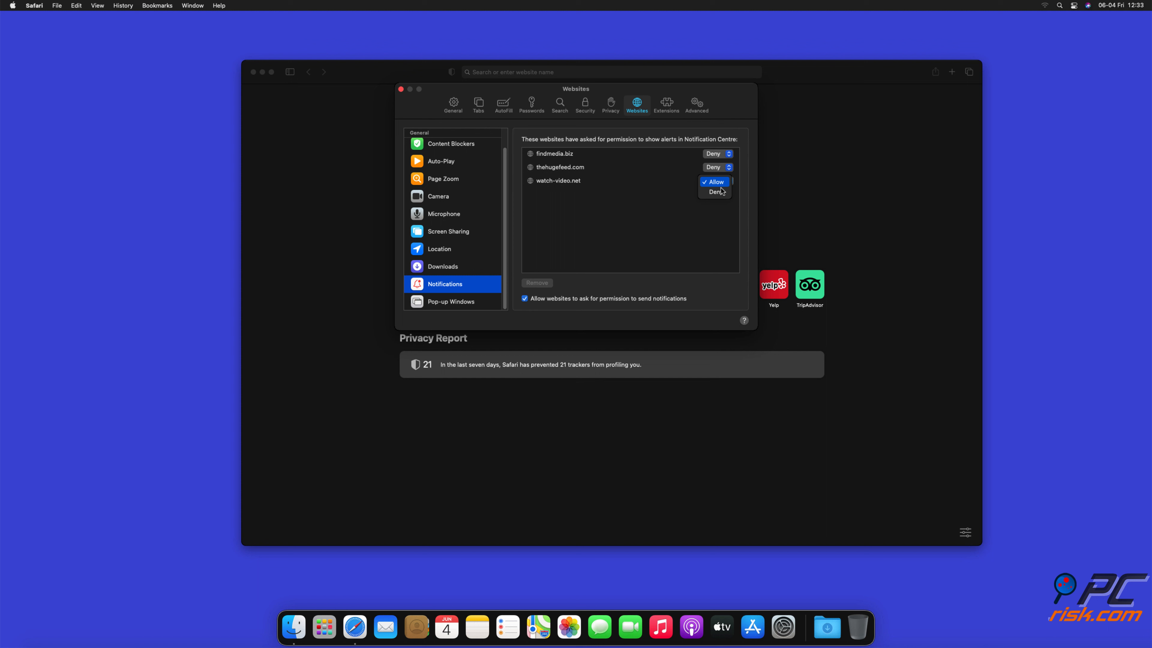
{"action": "left_click", "coordinate": [713, 192]}
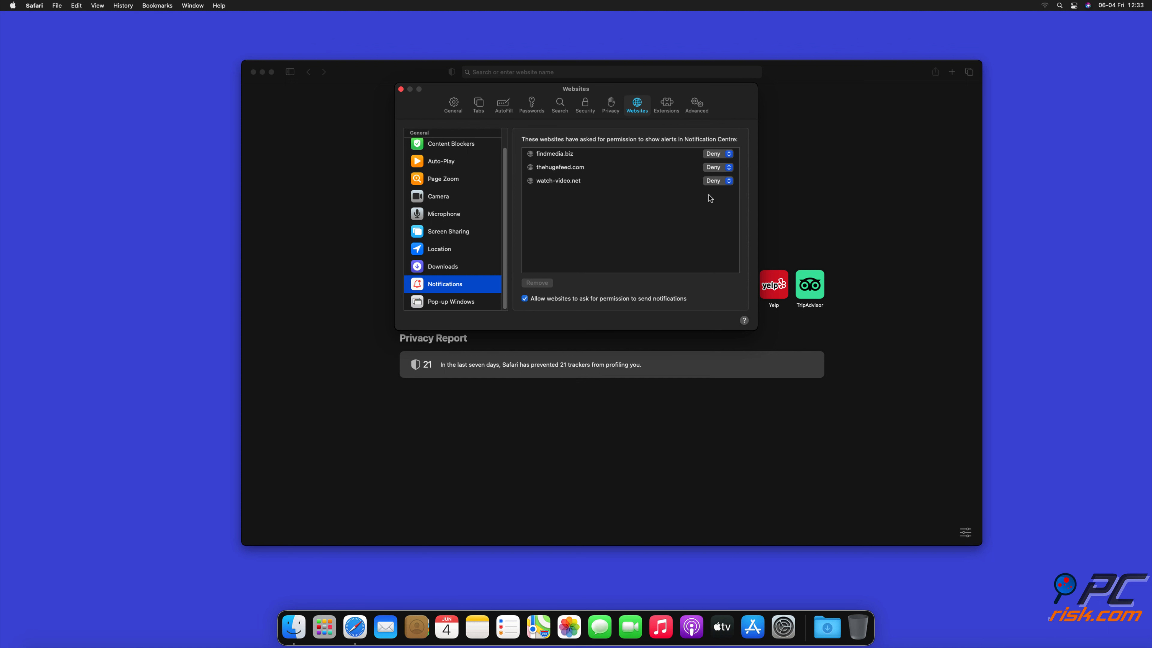
{"action": "left_click", "coordinate": [401, 88]}
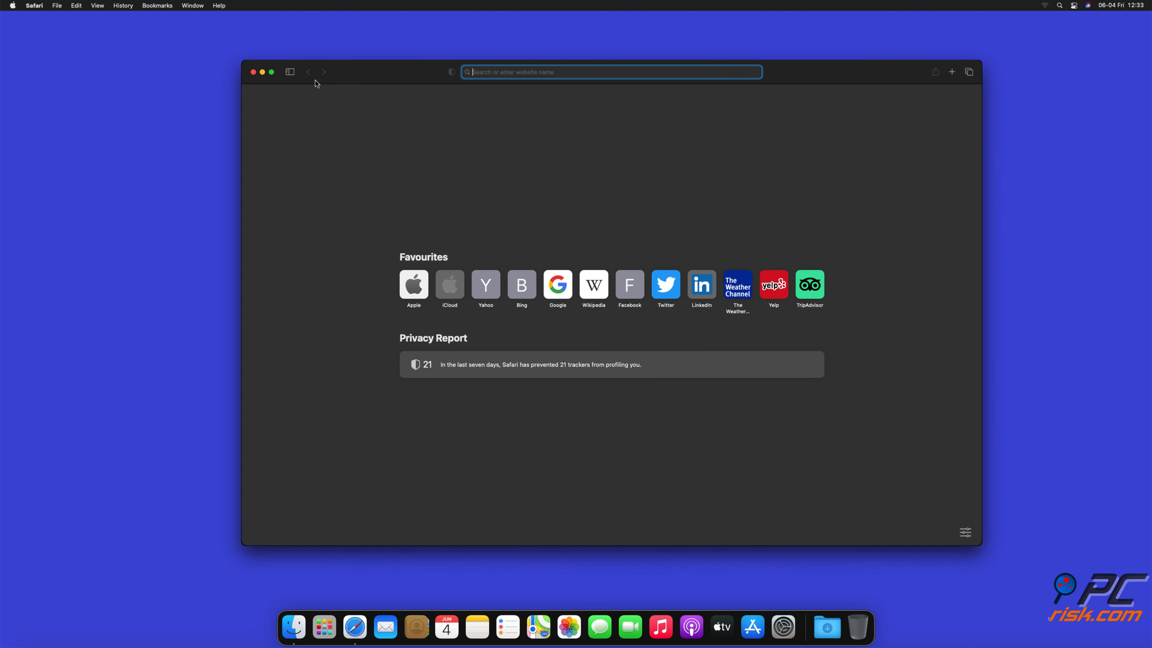
Launch Microsoft Edge and expand its three-dots main menu
{"action": "left_click", "coordinate": [262, 72]}
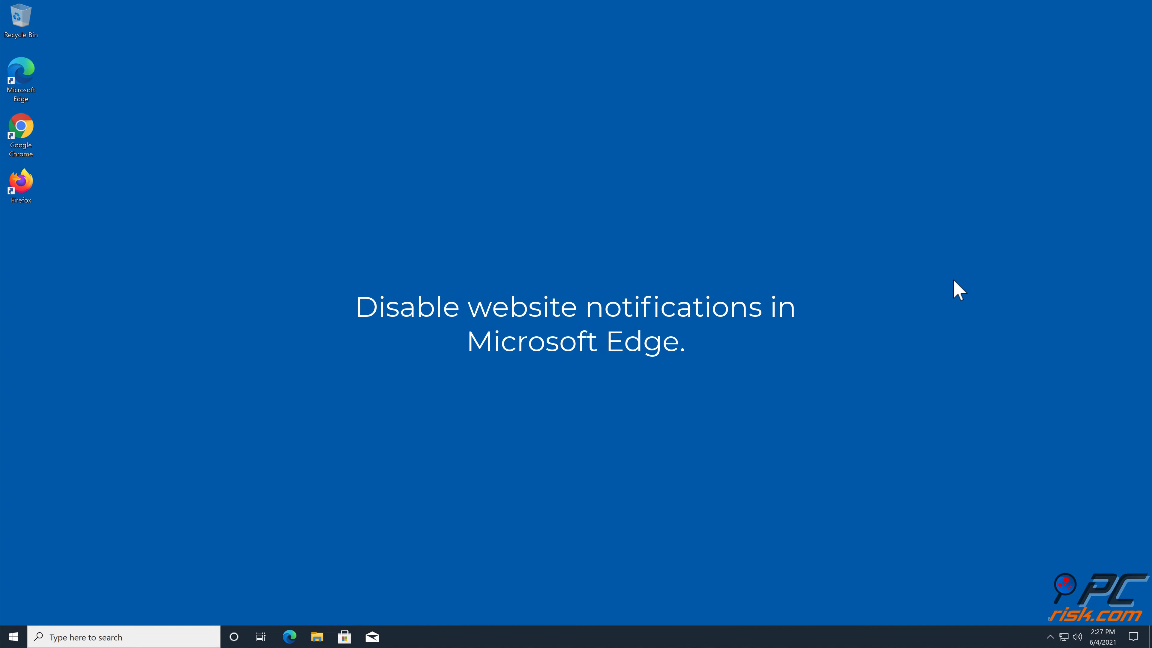
{"action": "mouse_move", "coordinate": [130, 122]}
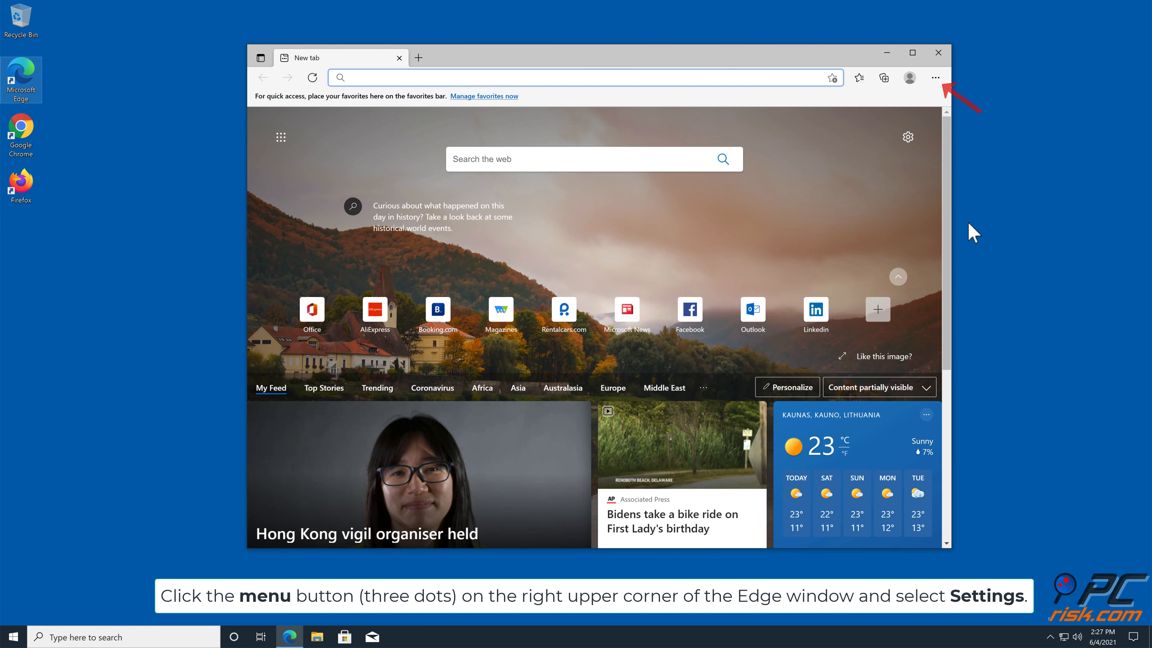
{"action": "mouse_move", "coordinate": [941, 91]}
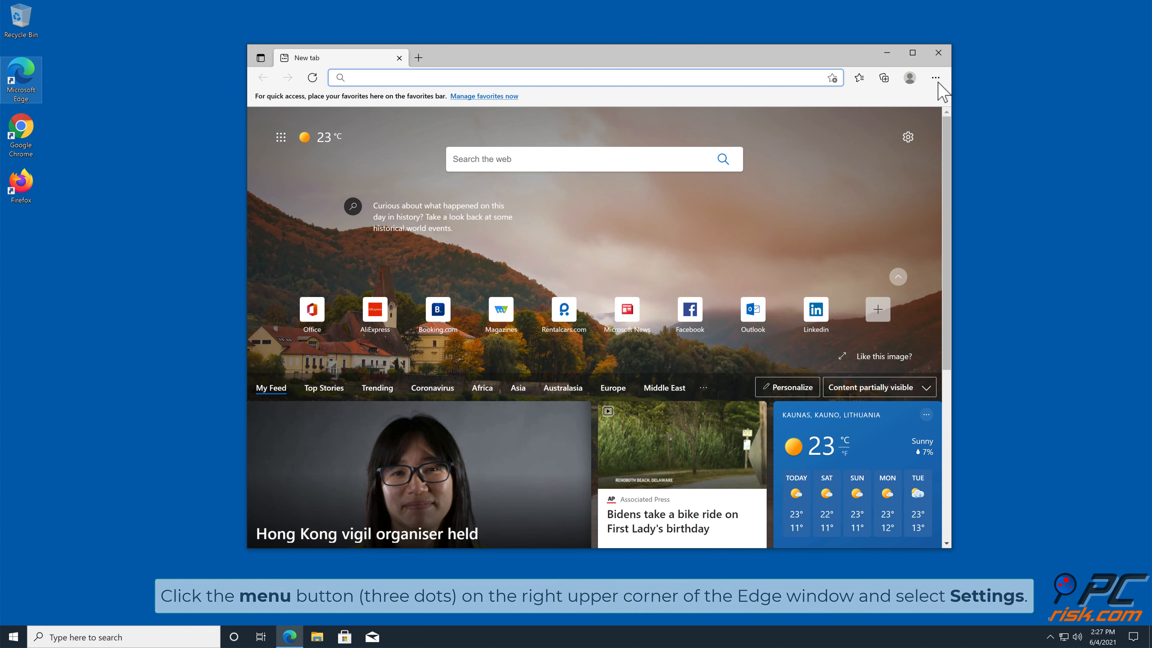
{"action": "left_click", "coordinate": [935, 78]}
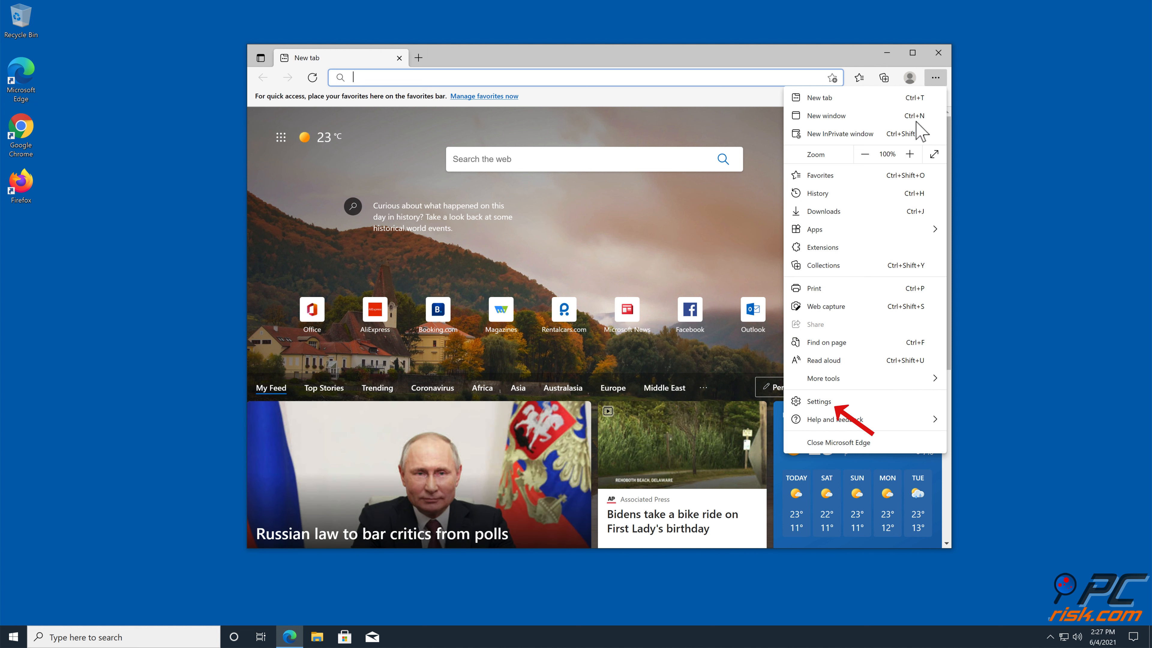
{"action": "mouse_move", "coordinate": [860, 287]}
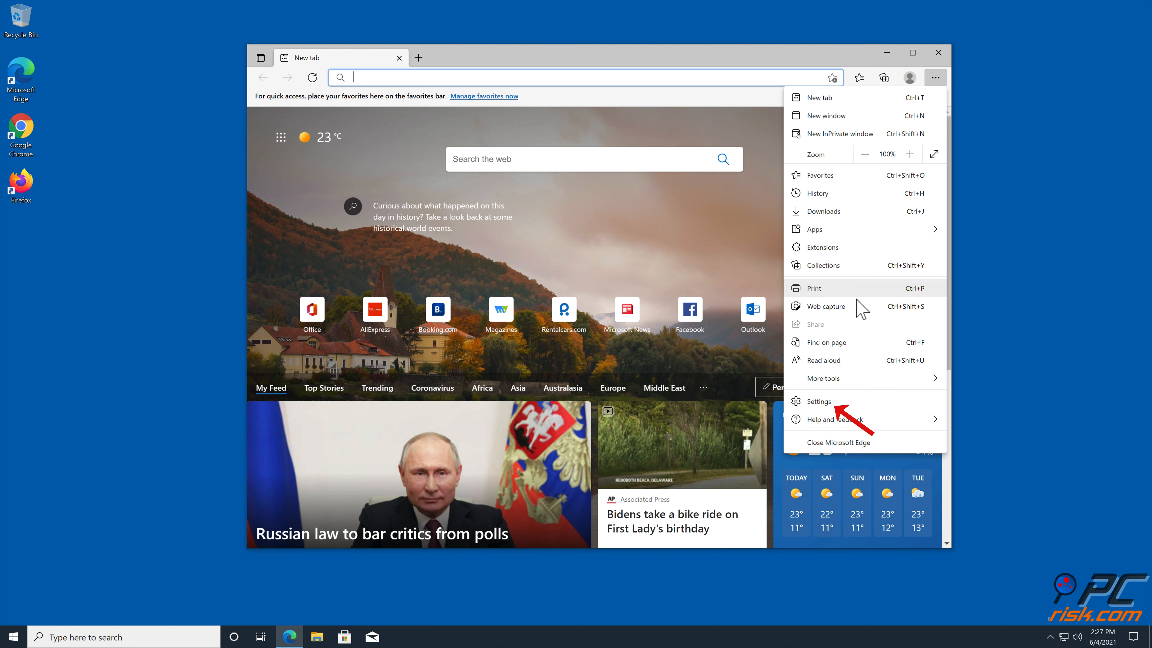
Reach Edge's Cookies and site permissions > Notifications page listing captcharesolver.com as allowed
{"action": "left_click", "coordinate": [818, 401]}
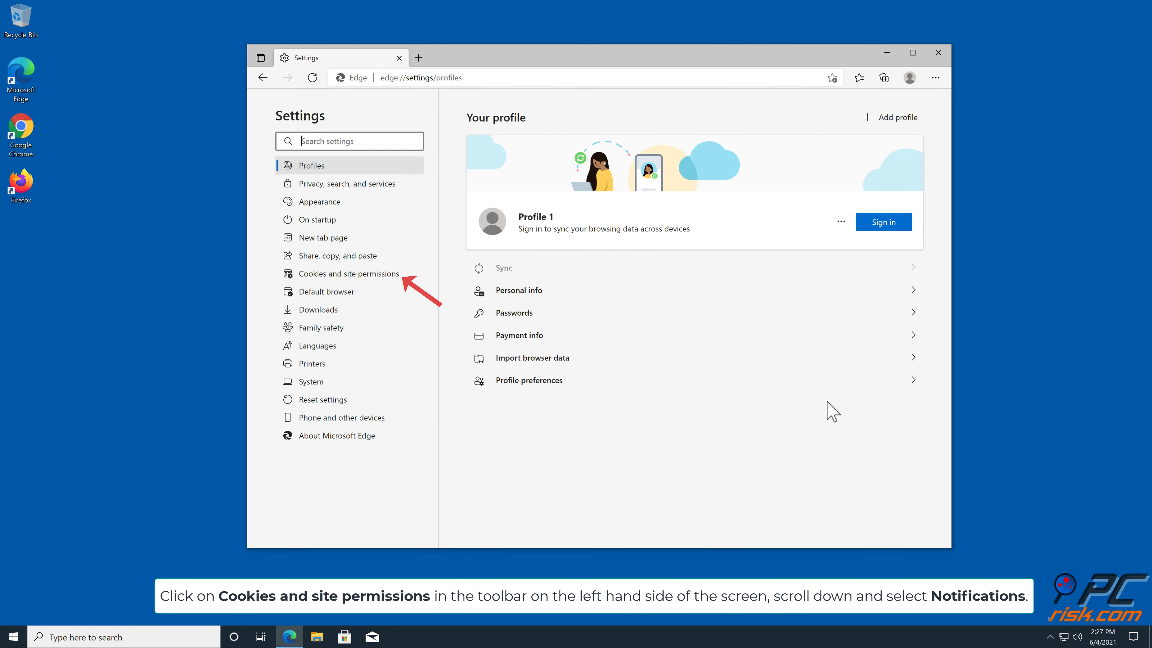
{"action": "mouse_move", "coordinate": [373, 284]}
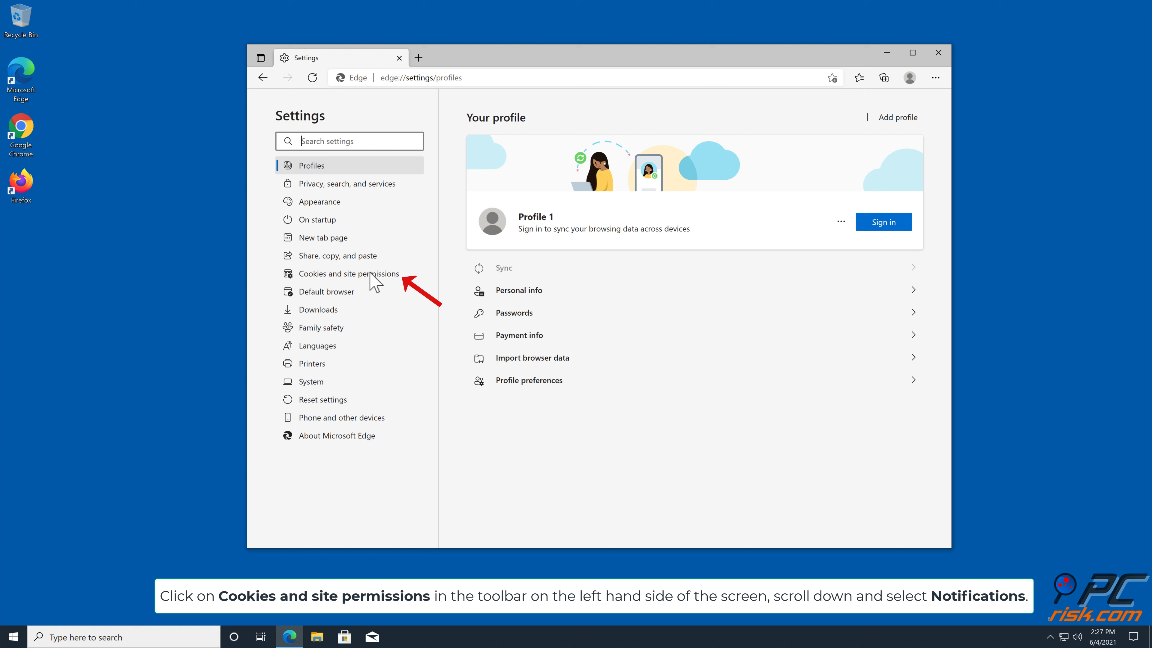
{"action": "left_click", "coordinate": [348, 274]}
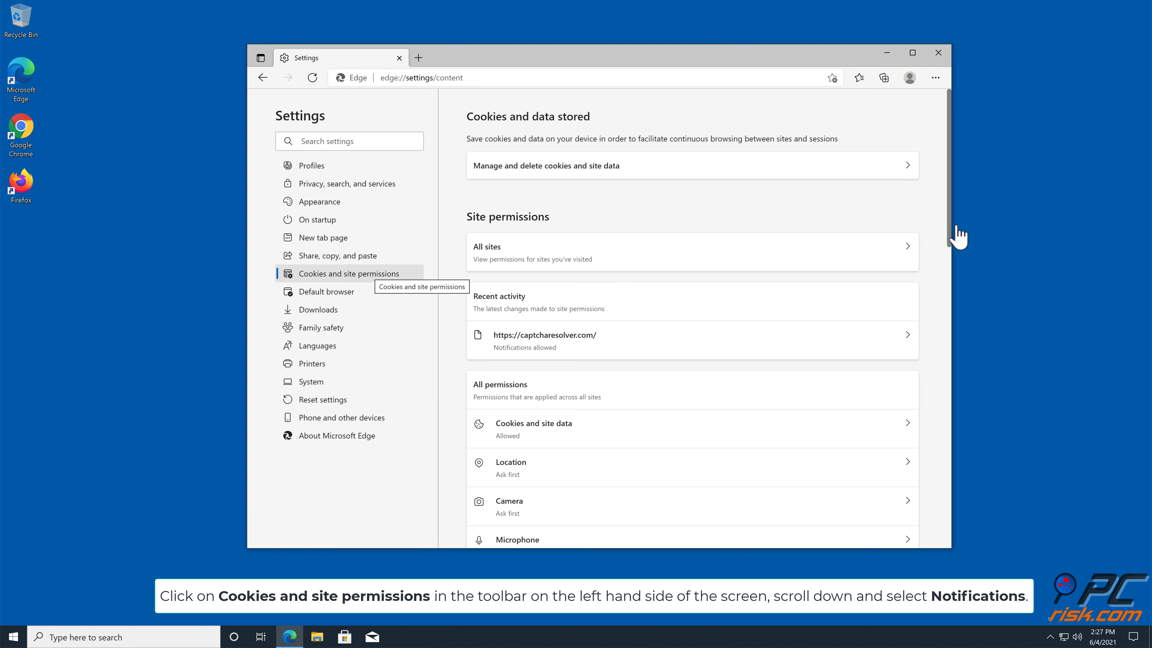
{"action": "scroll", "scroll_direction": "down", "scroll_amount": 3}
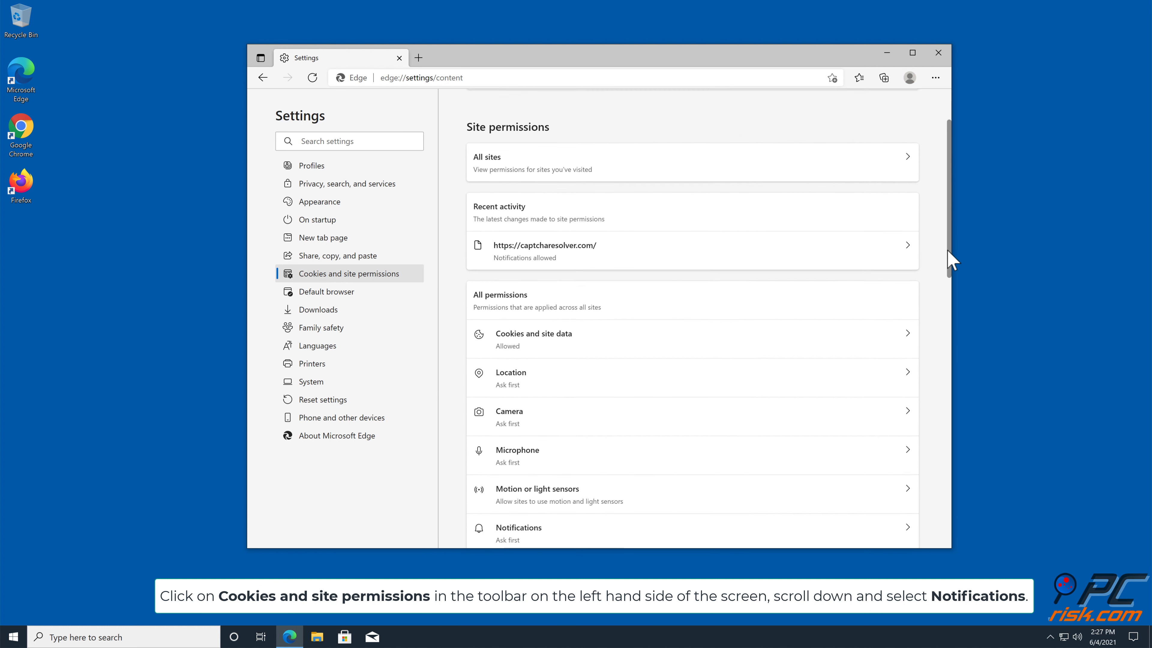
{"action": "scroll", "scroll_direction": "down", "scroll_amount": 3}
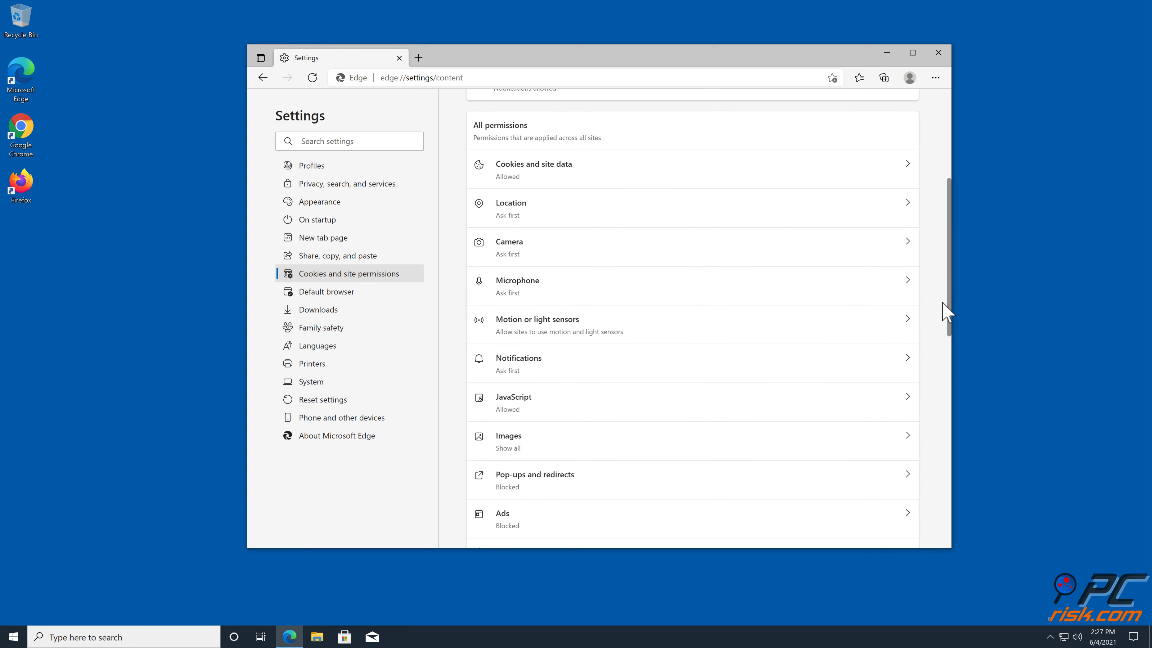
{"action": "scroll", "scroll_direction": "down", "scroll_amount": 3}
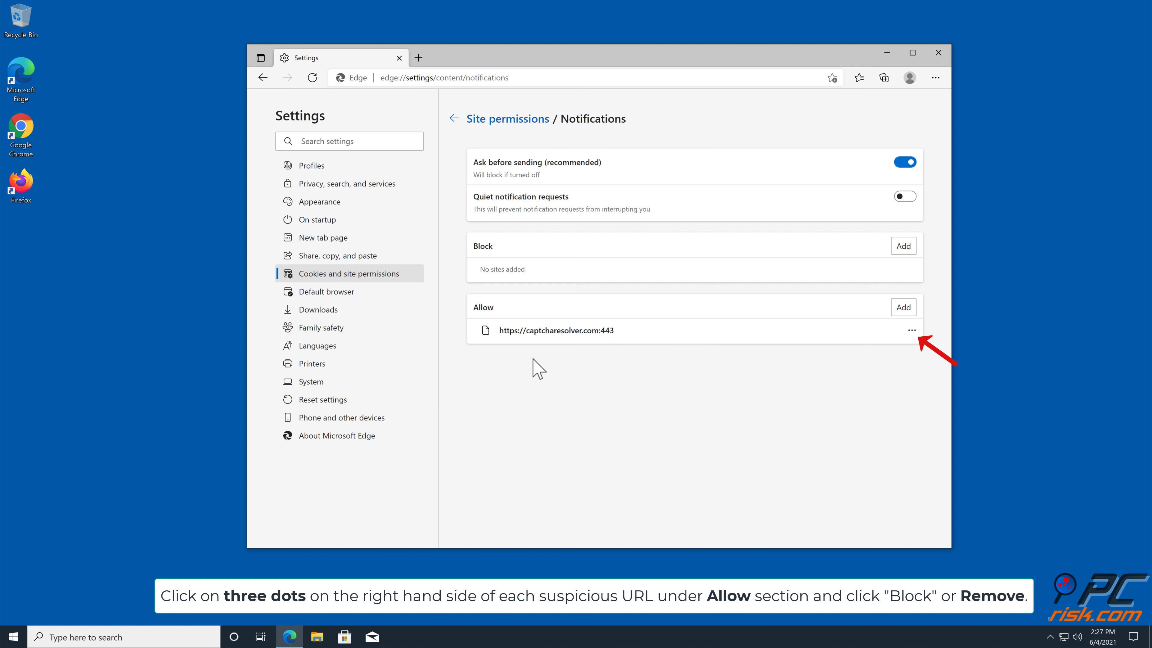
Remove captcharesolver.com from Edge's allowed notification sites and close Edge
{"action": "left_click", "coordinate": [912, 330]}
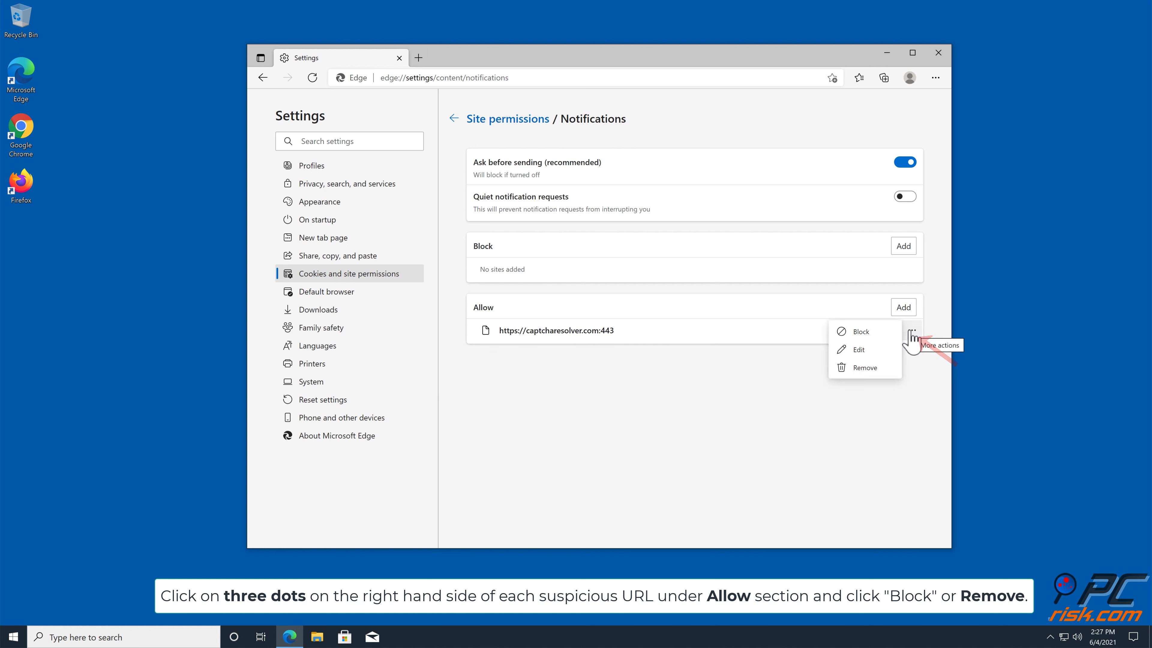
{"action": "left_click", "coordinate": [865, 367]}
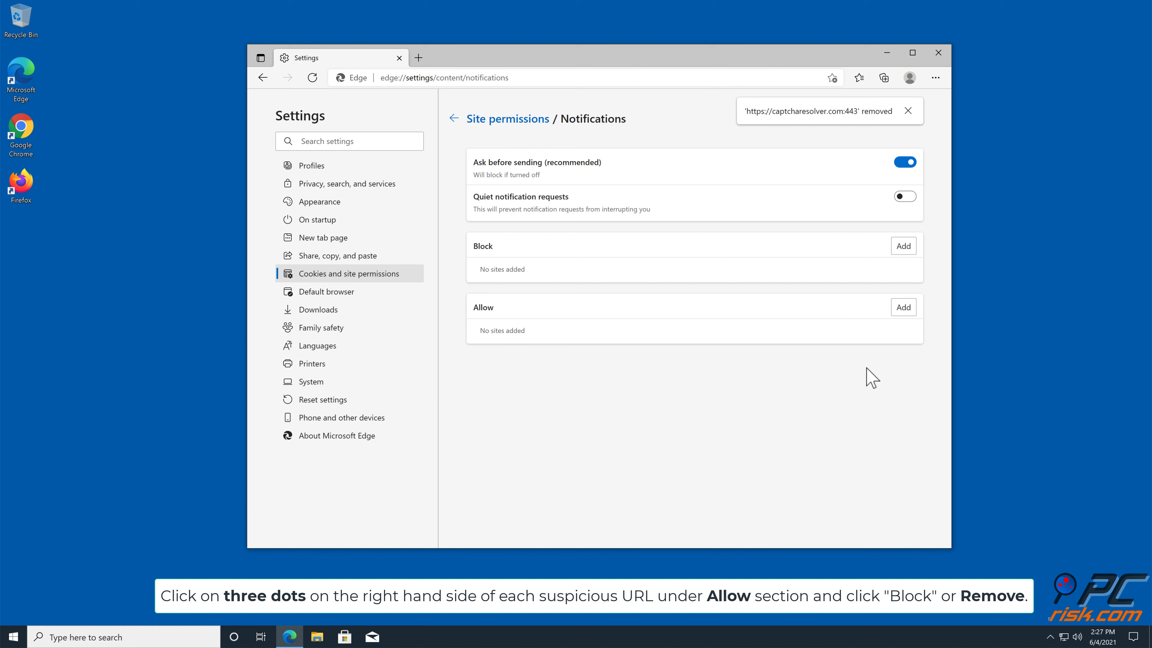
{"action": "mouse_move", "coordinate": [888, 353]}
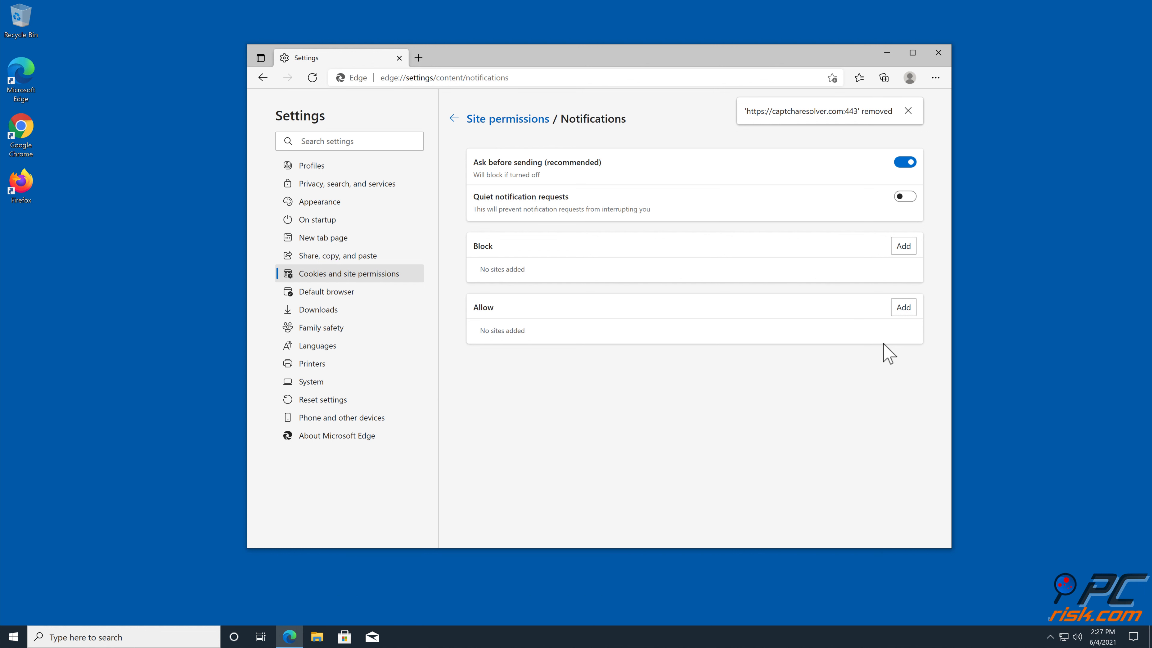
{"action": "mouse_move", "coordinate": [941, 65]}
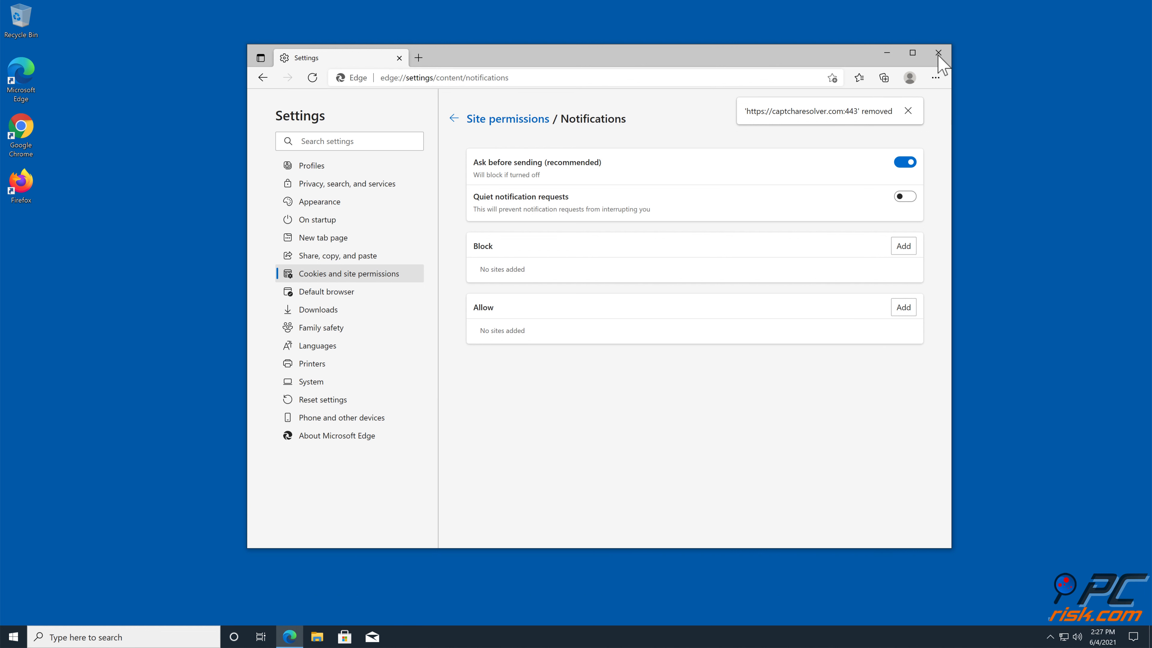
{"action": "left_click", "coordinate": [938, 53]}
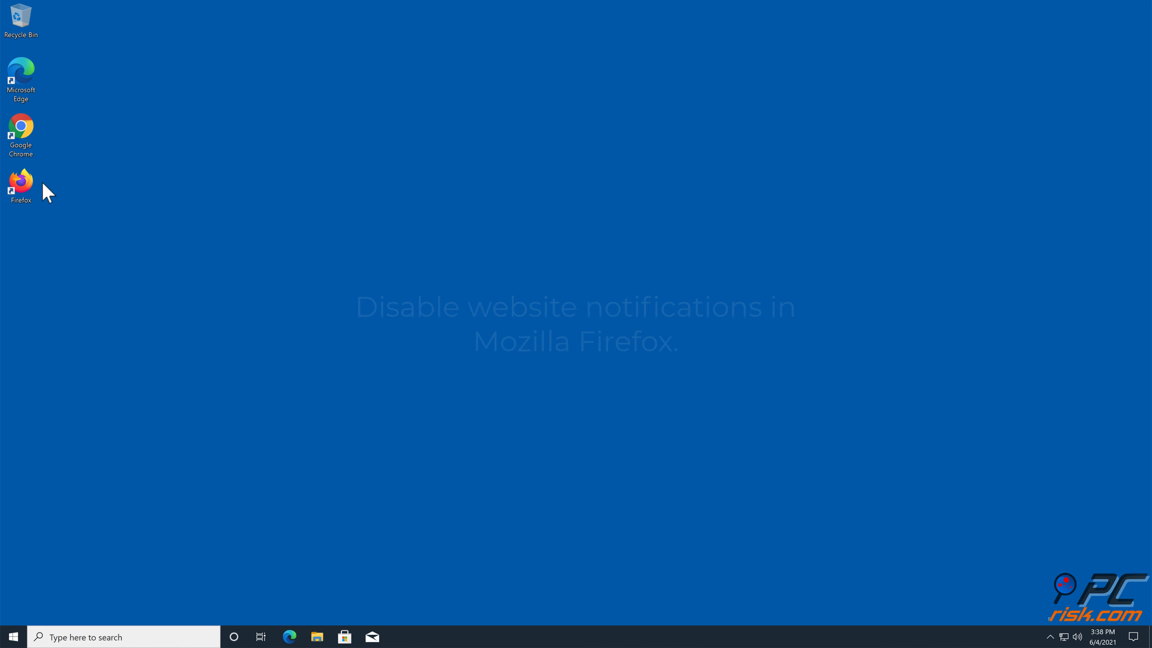
Launch Firefox from the desktop and go to its Settings page from the main menu
{"action": "double_click", "coordinate": [21, 181]}
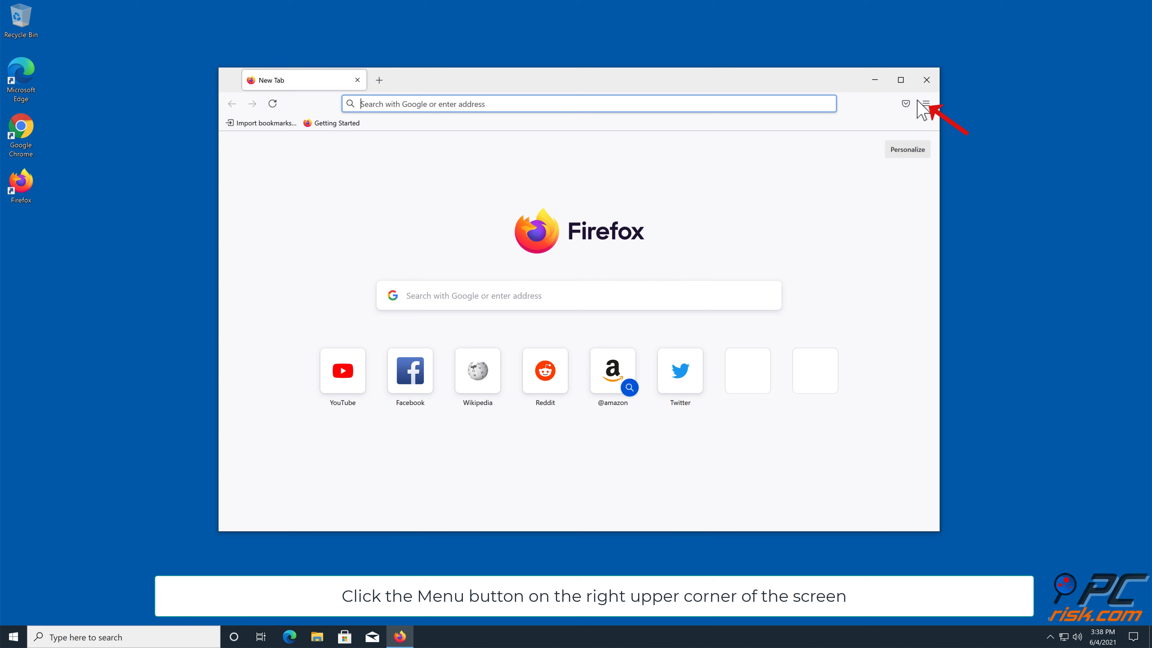
{"action": "left_click", "coordinate": [925, 103]}
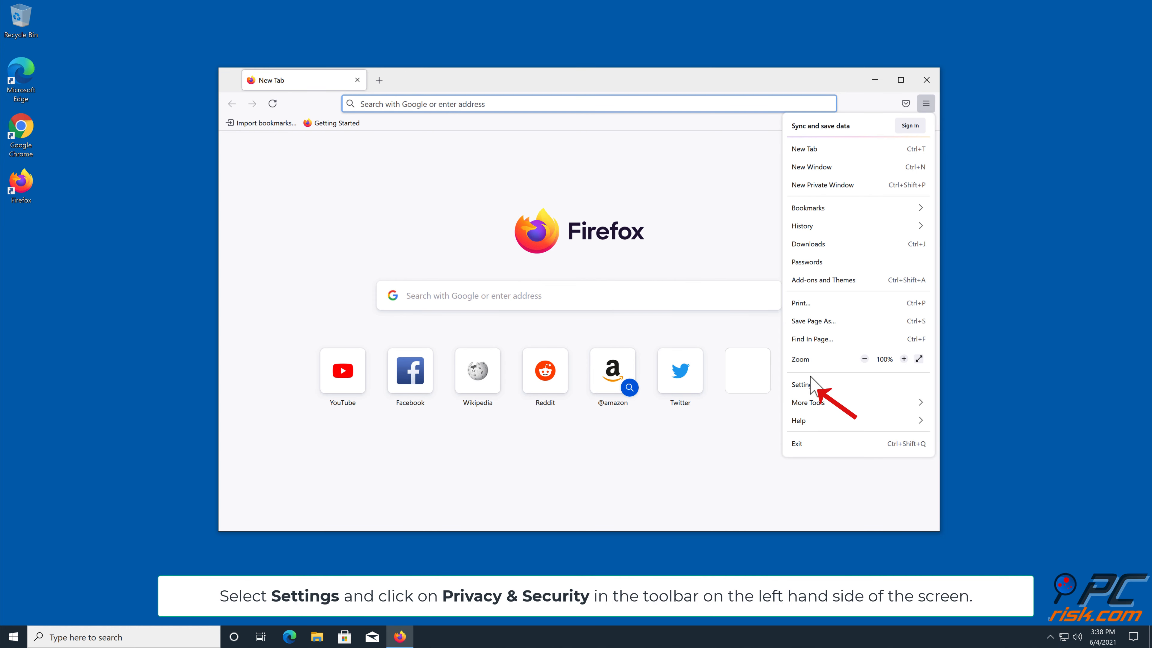
{"action": "left_click", "coordinate": [801, 384]}
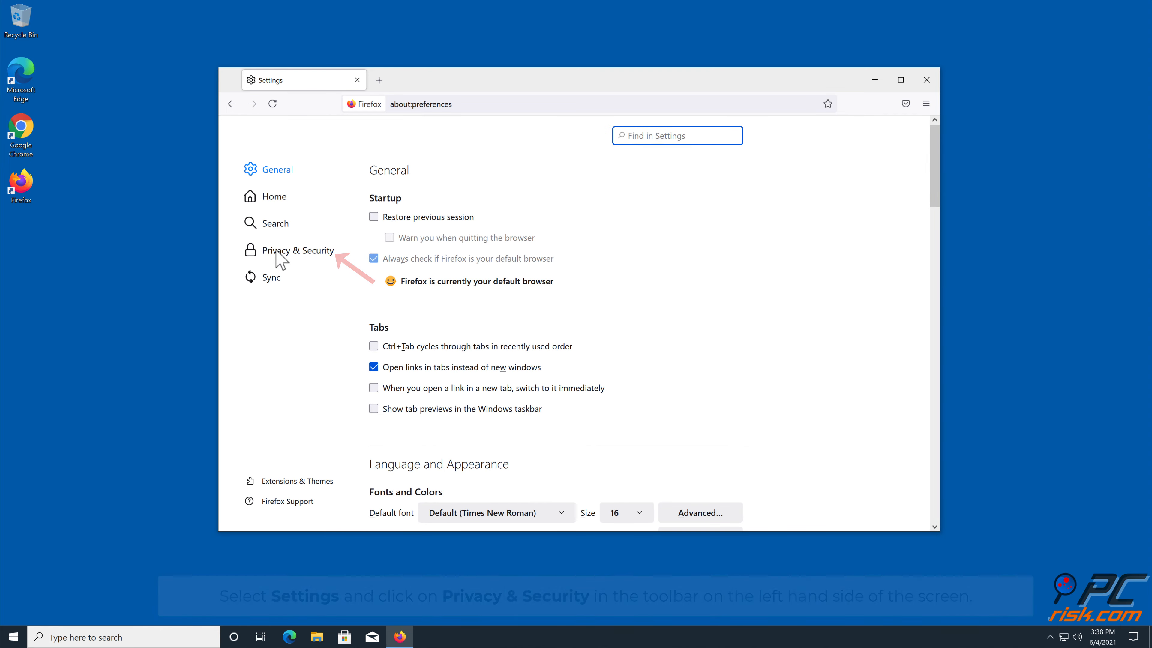
In Privacy & Security, open the Notifications permissions list showing h.captcharesolver.com as Allow
{"action": "left_click", "coordinate": [297, 249]}
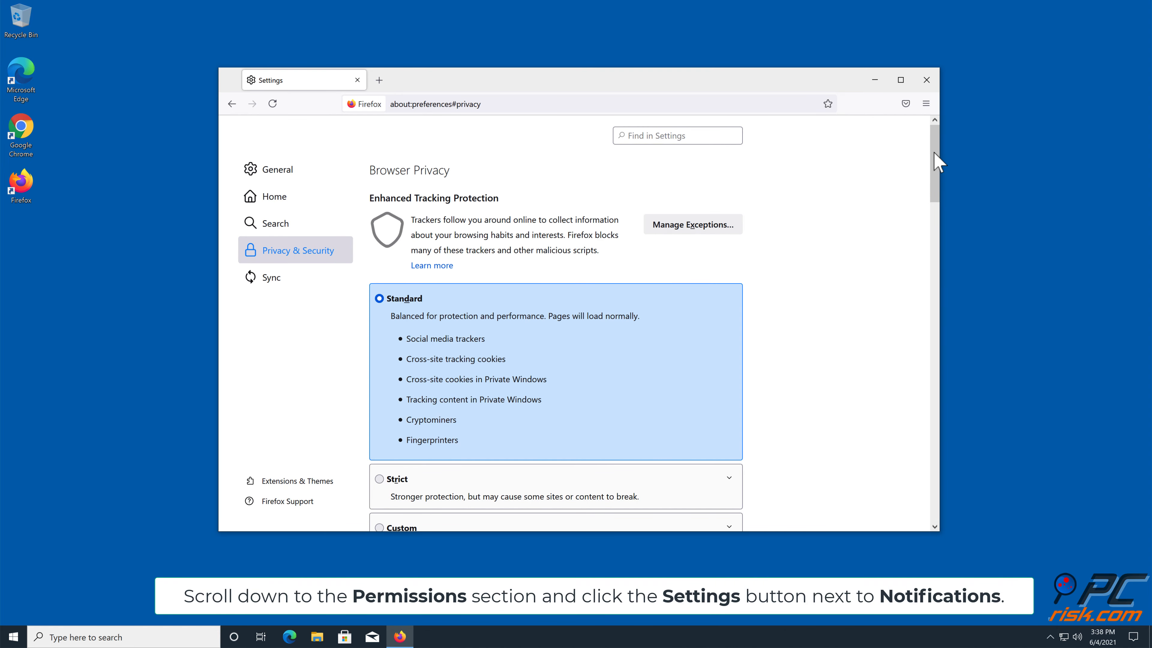
{"action": "scroll", "scroll_direction": "down", "scroll_amount": 3}
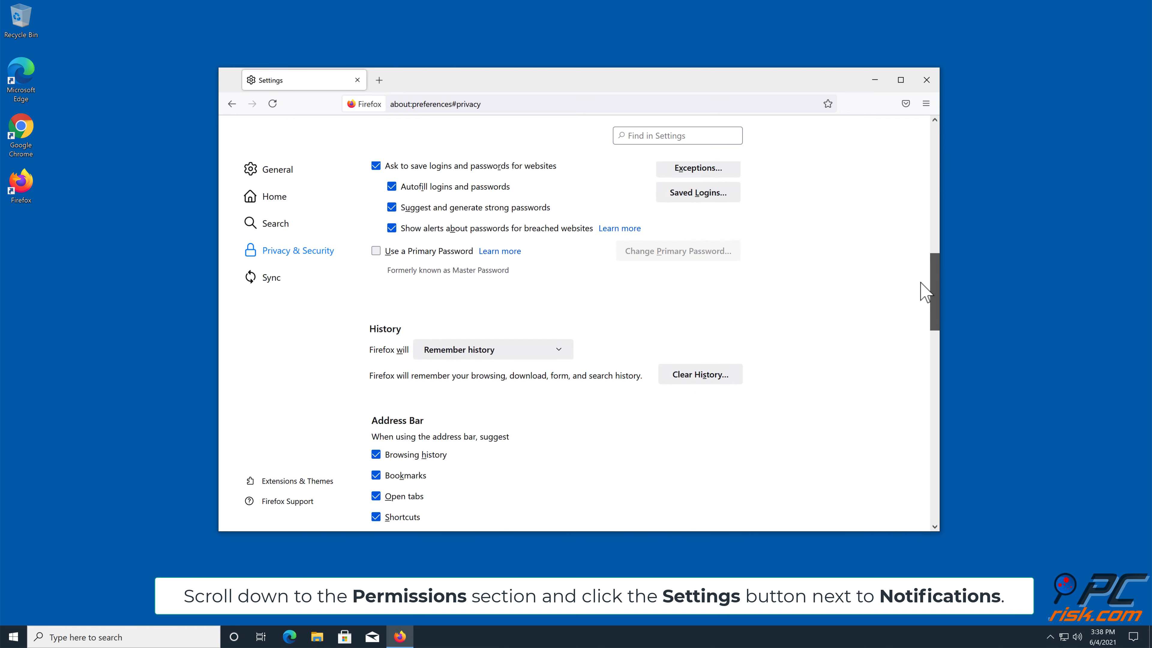
{"action": "scroll", "scroll_direction": "down", "scroll_amount": 3}
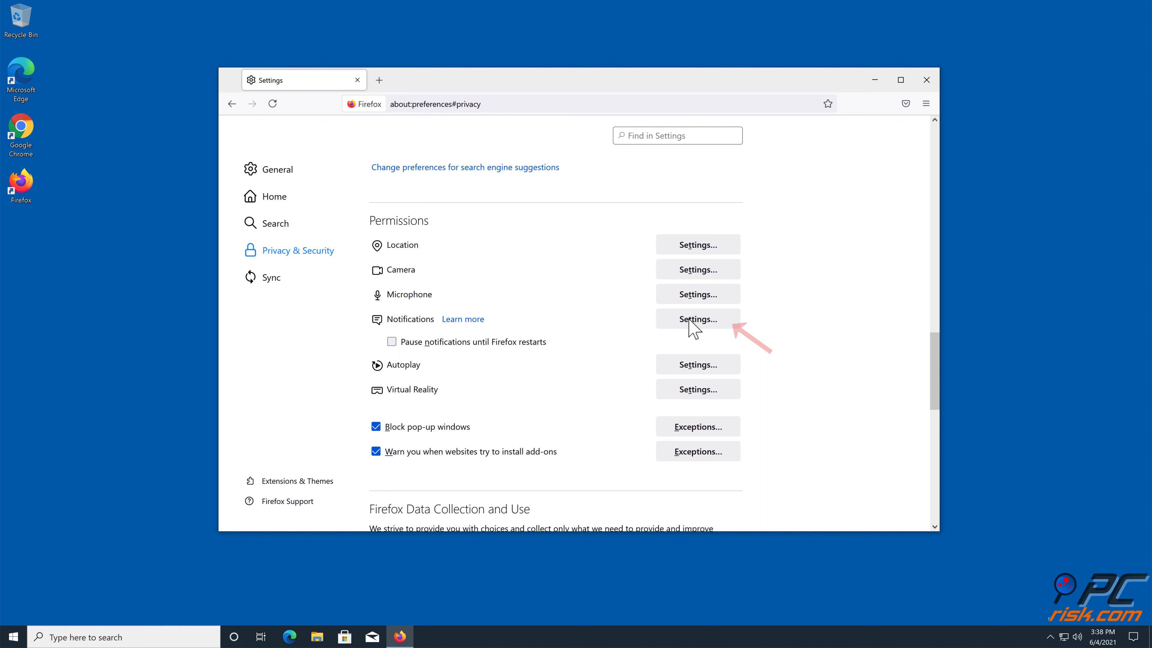
{"action": "left_click", "coordinate": [697, 319]}
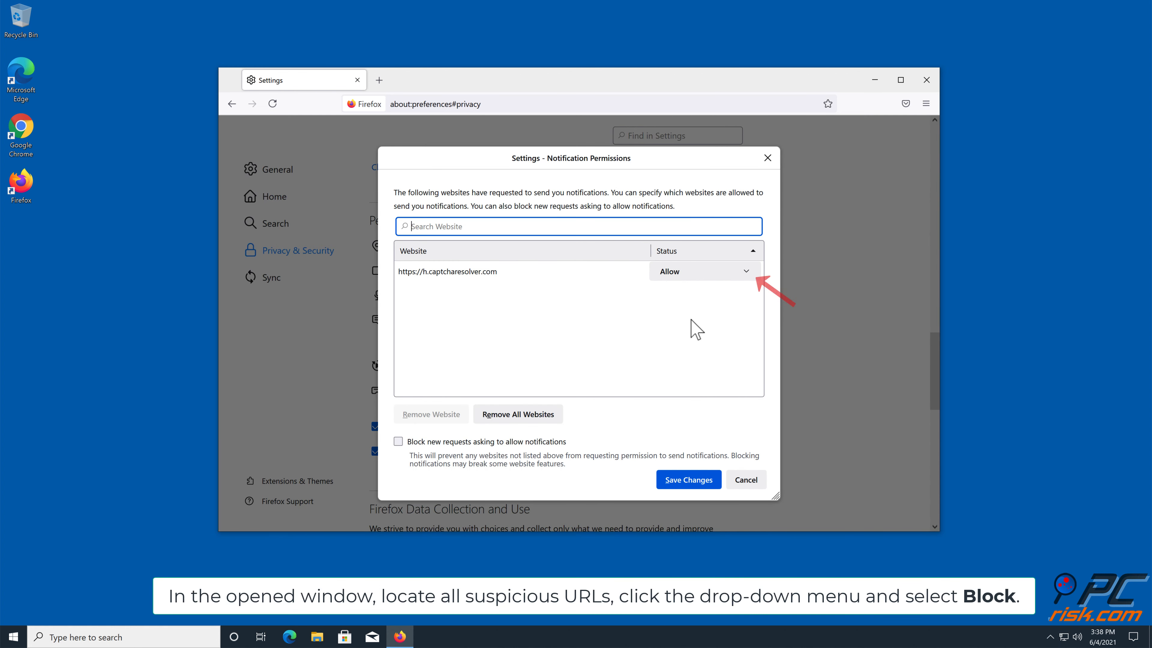